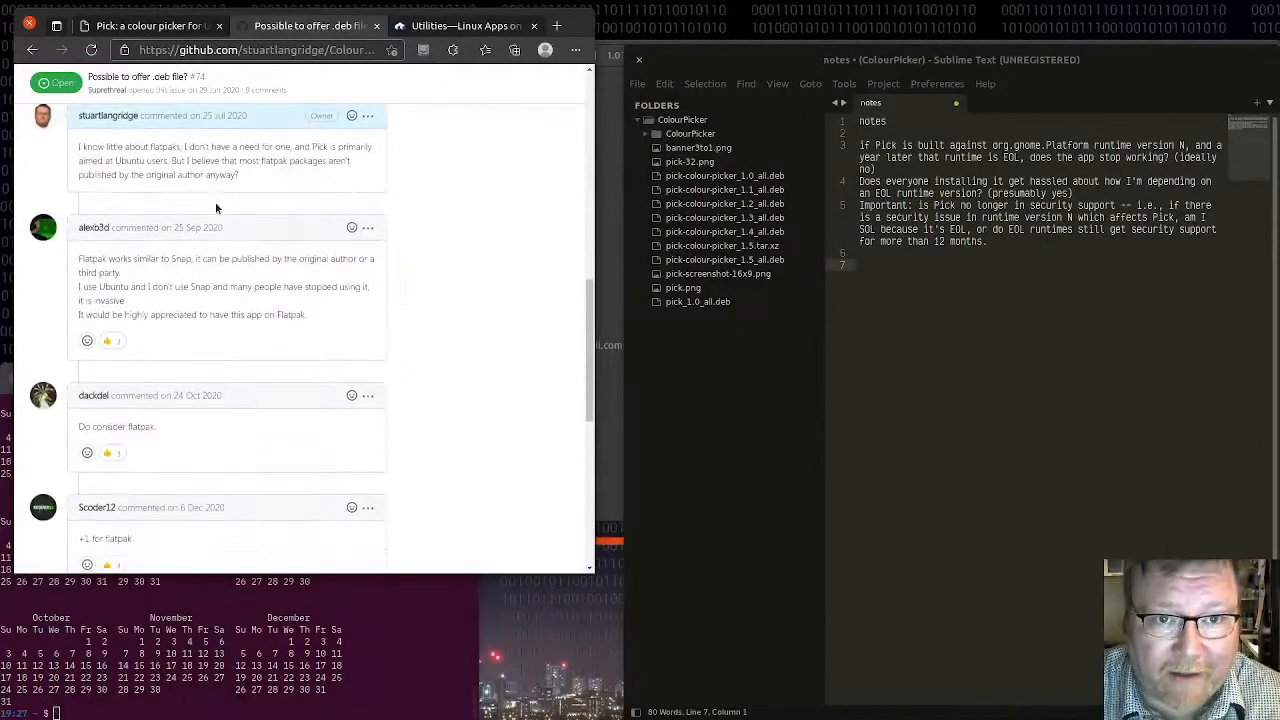
# Scroll the terminal output of the Dungeon Journal install from Flathub.
pyautogui.scroll(-3)
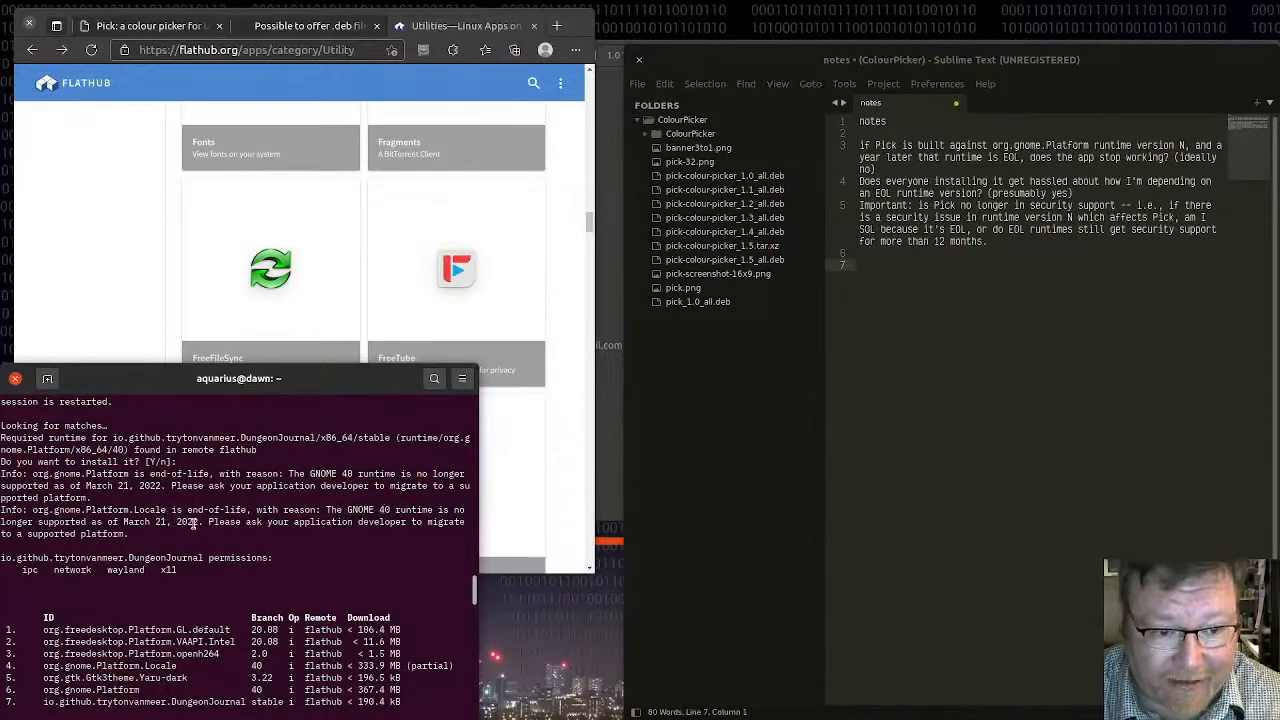
pyautogui.moveTo(195, 525)
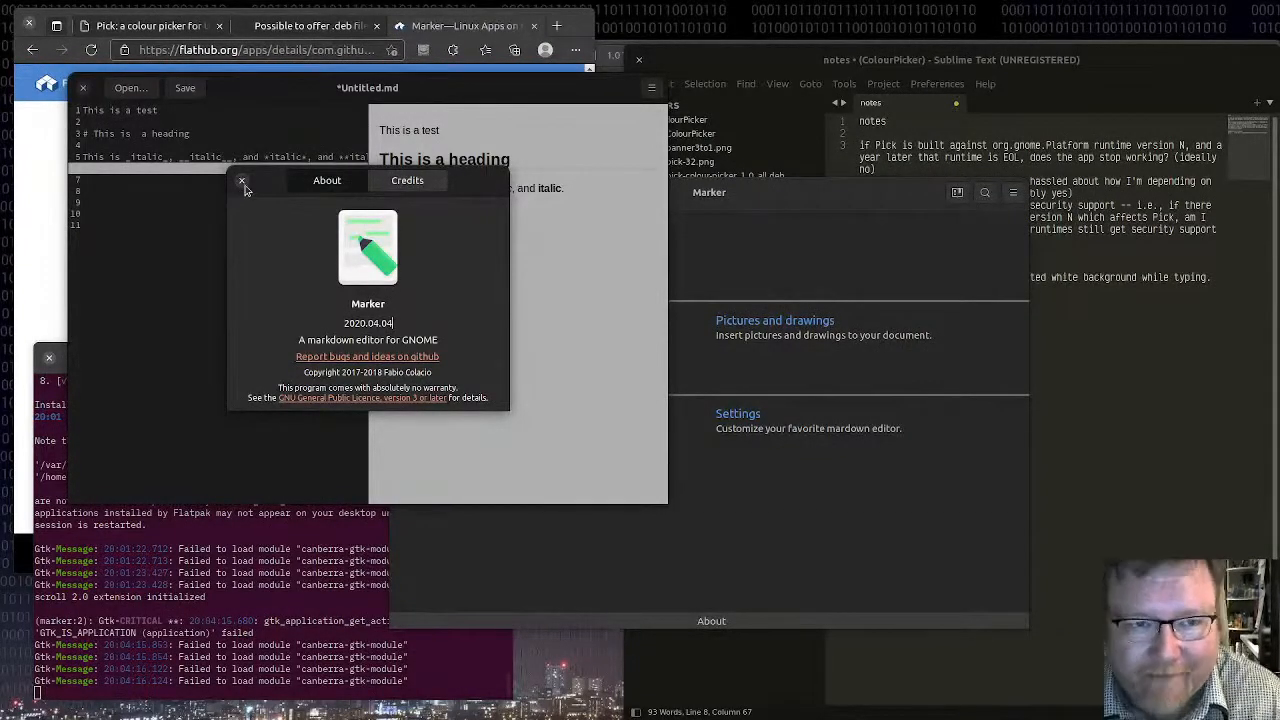
# Close Marker's About dialog and discard the unsaved test document on quitting.
pyautogui.click(241, 180)
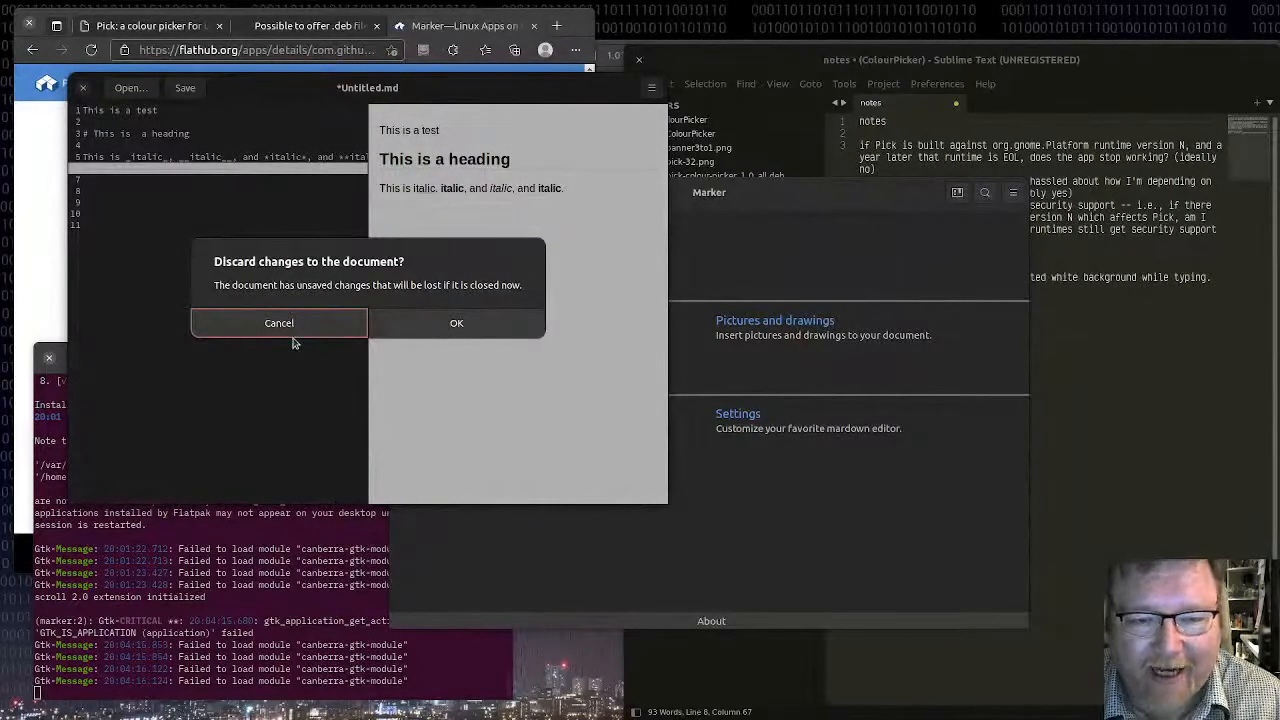
pyautogui.moveTo(467, 383)
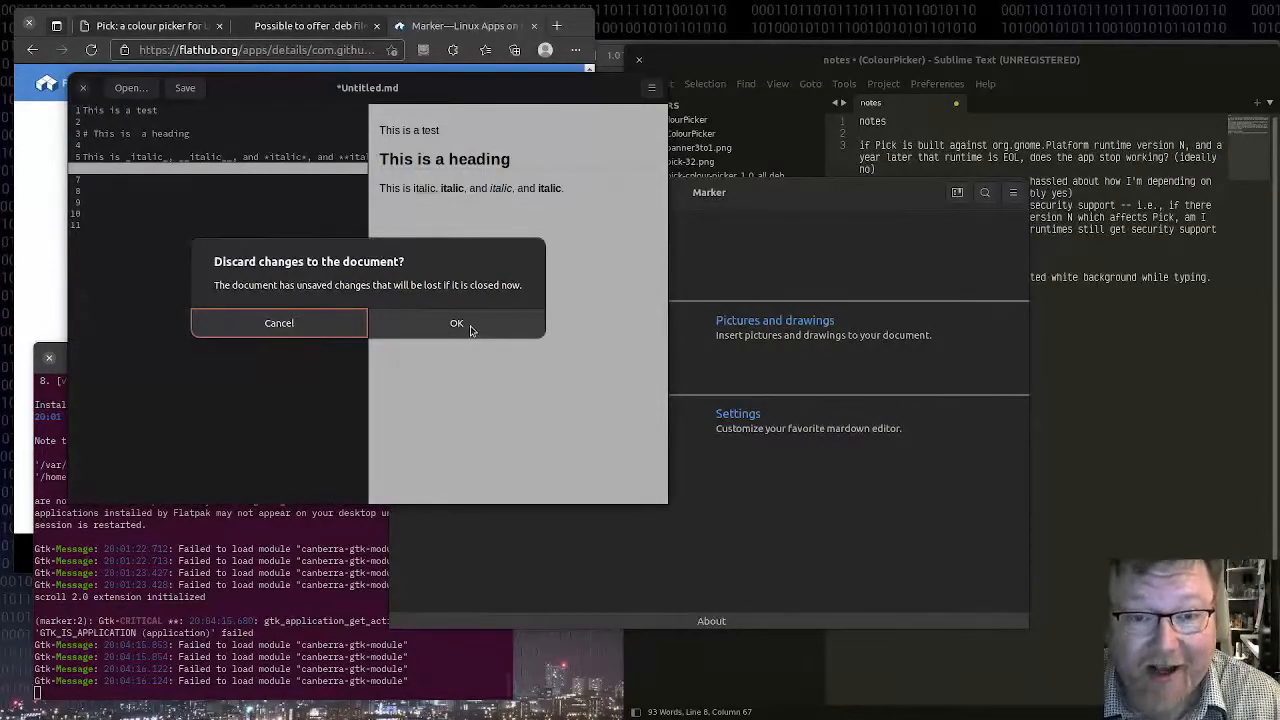
pyautogui.click(456, 323)
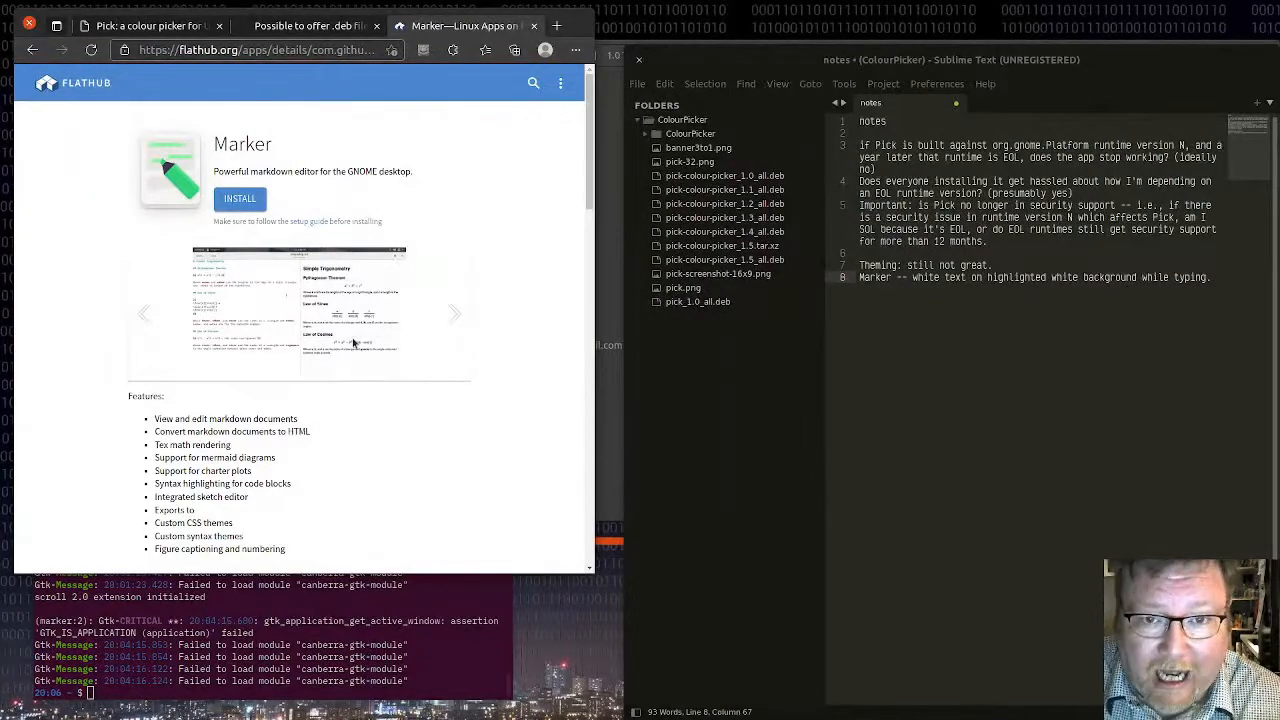
# Search how to build a flatpak, then open the 'Building your first Flatpak' tutorial.
pyautogui.write('how do i b')
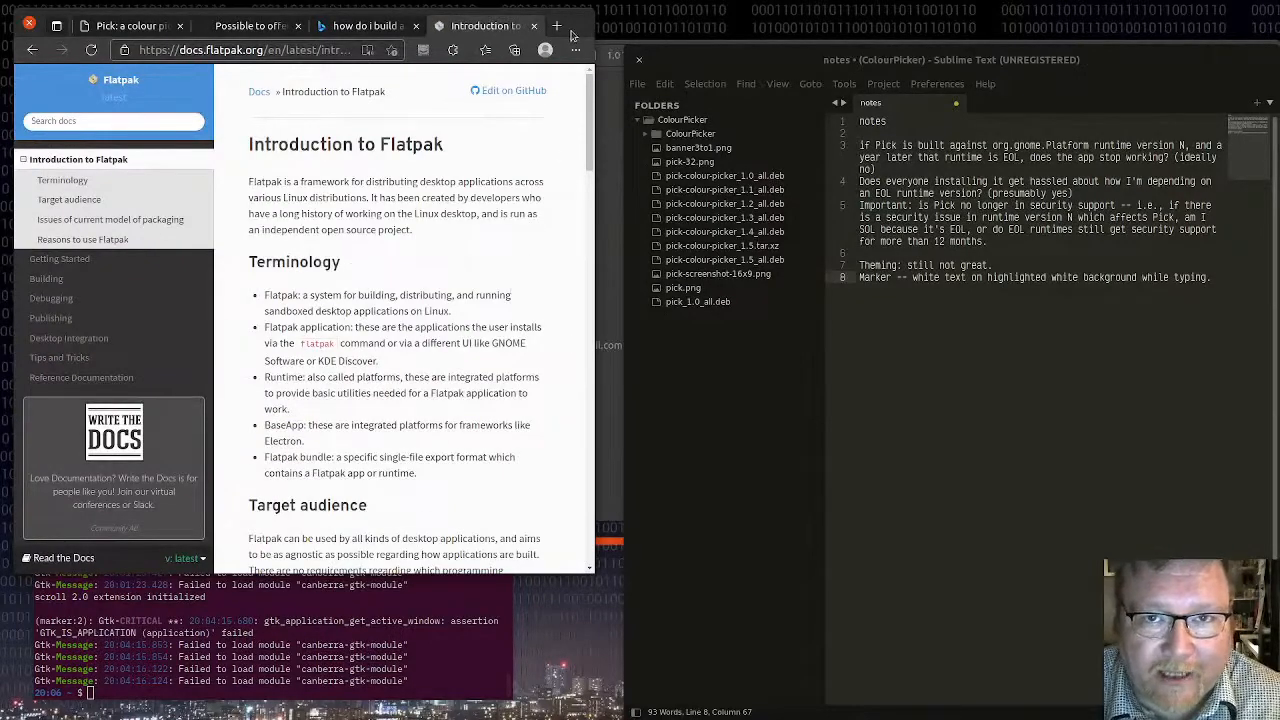
pyautogui.click(130, 25)
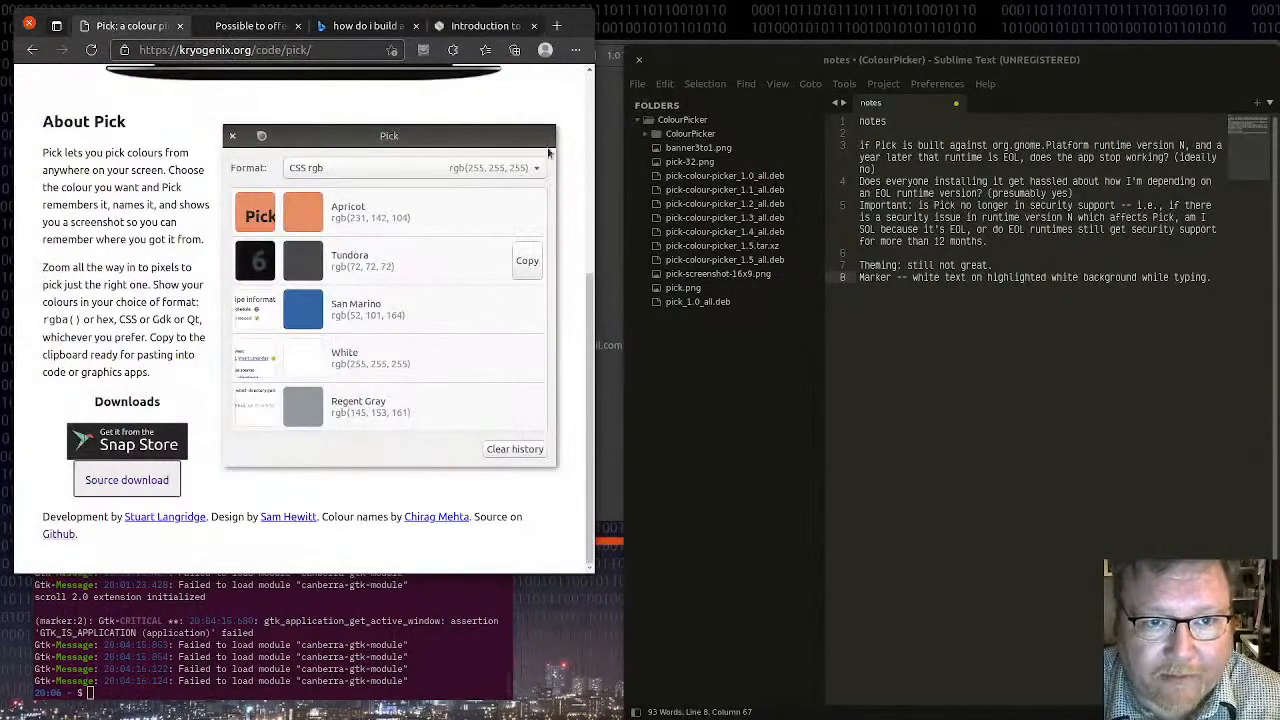
pyautogui.click(480, 25)
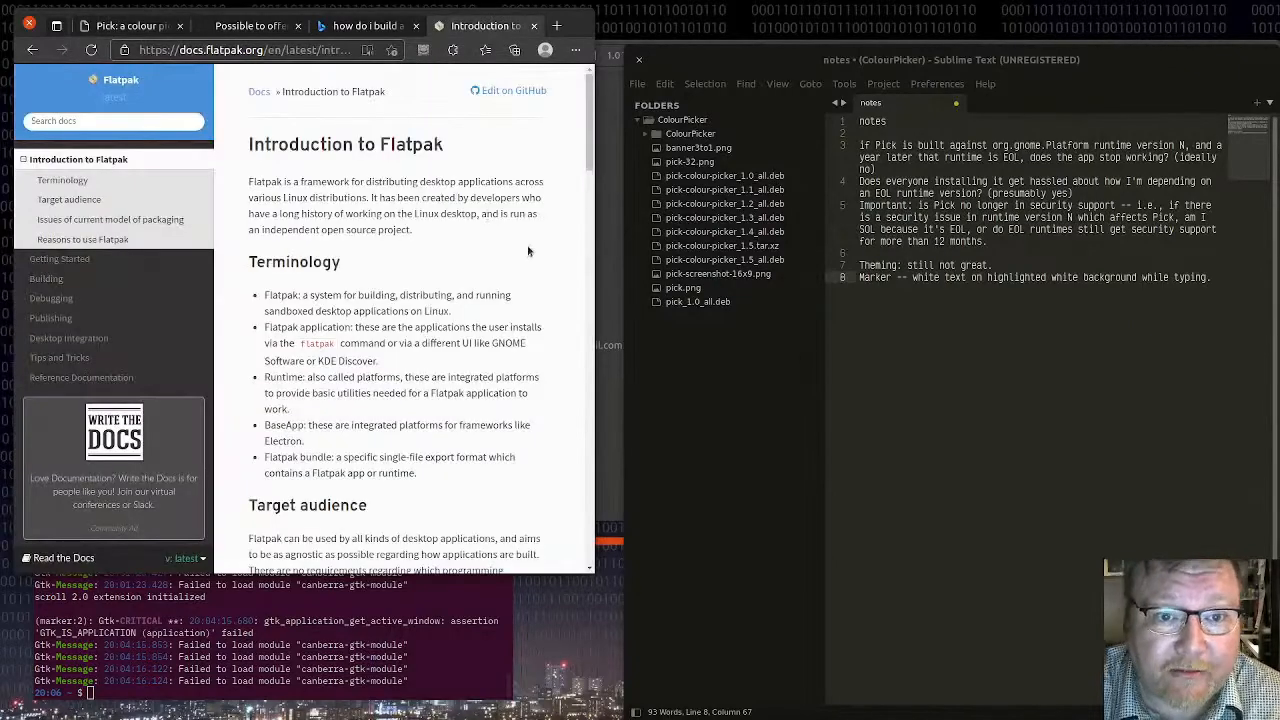
pyautogui.scroll(-3)
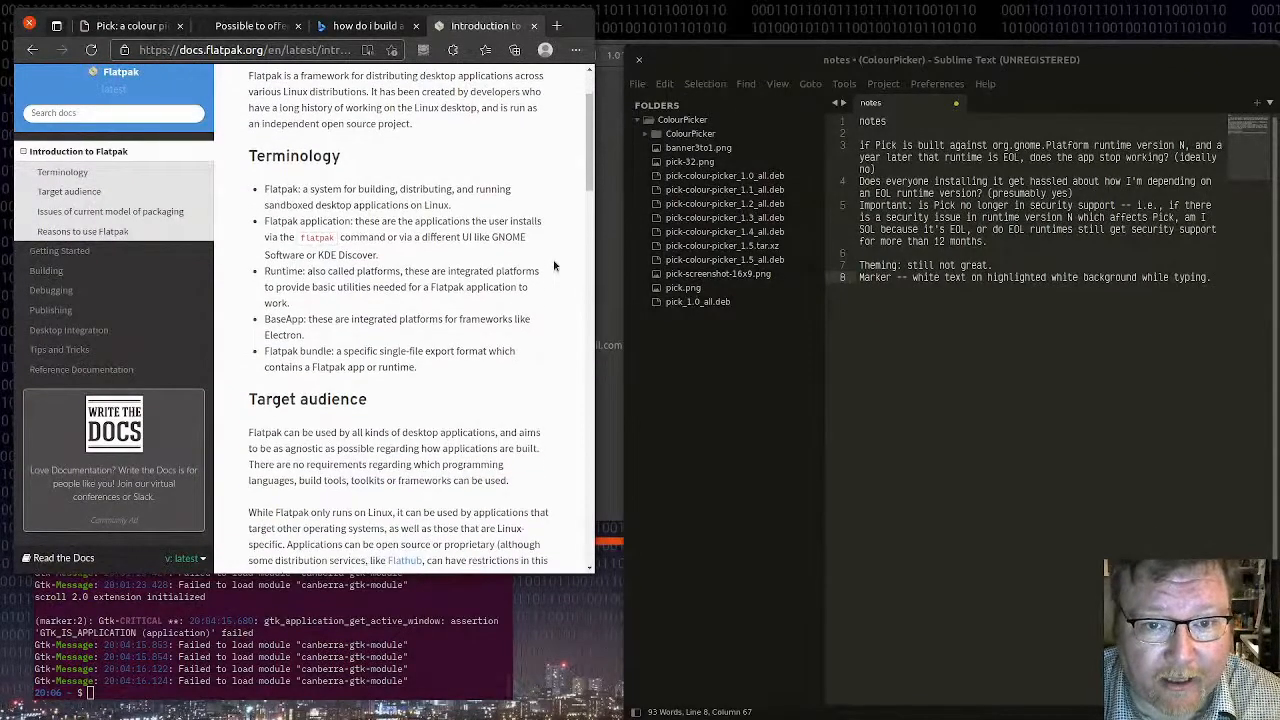
pyautogui.scroll(-3)
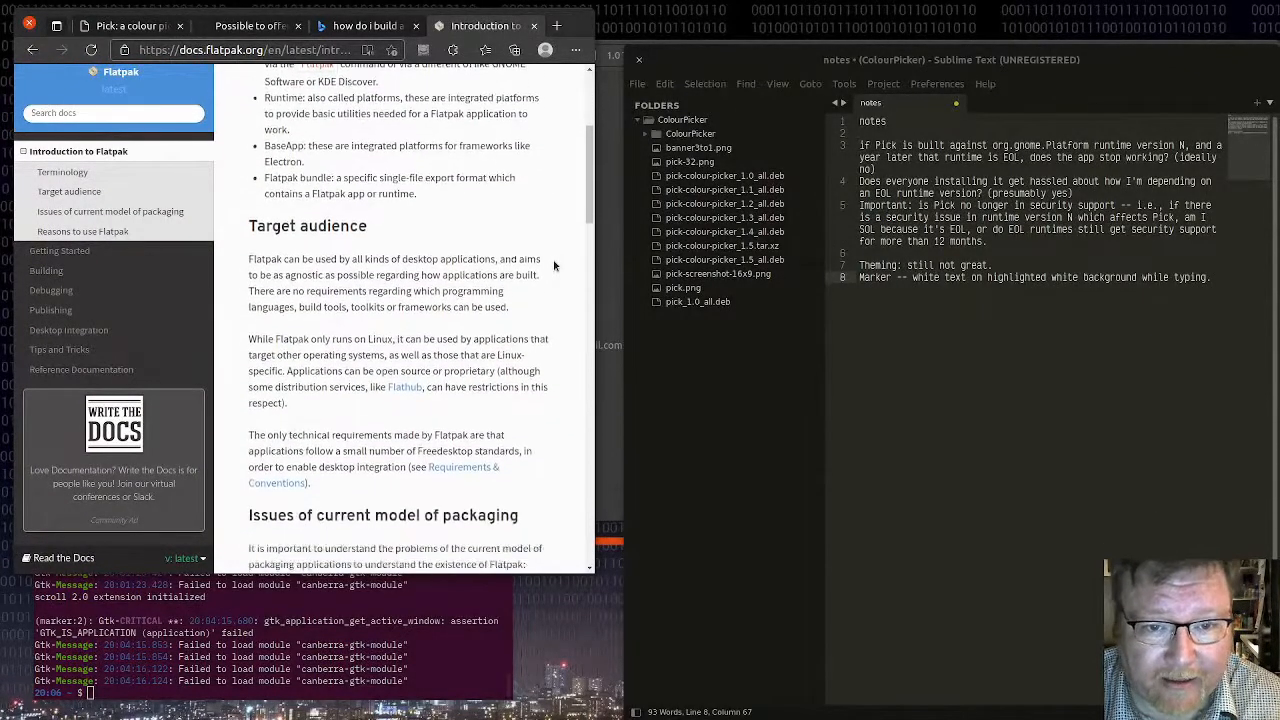
pyautogui.click(59, 179)
pyautogui.write('flatpak install flathub org.flatpak.Builder')
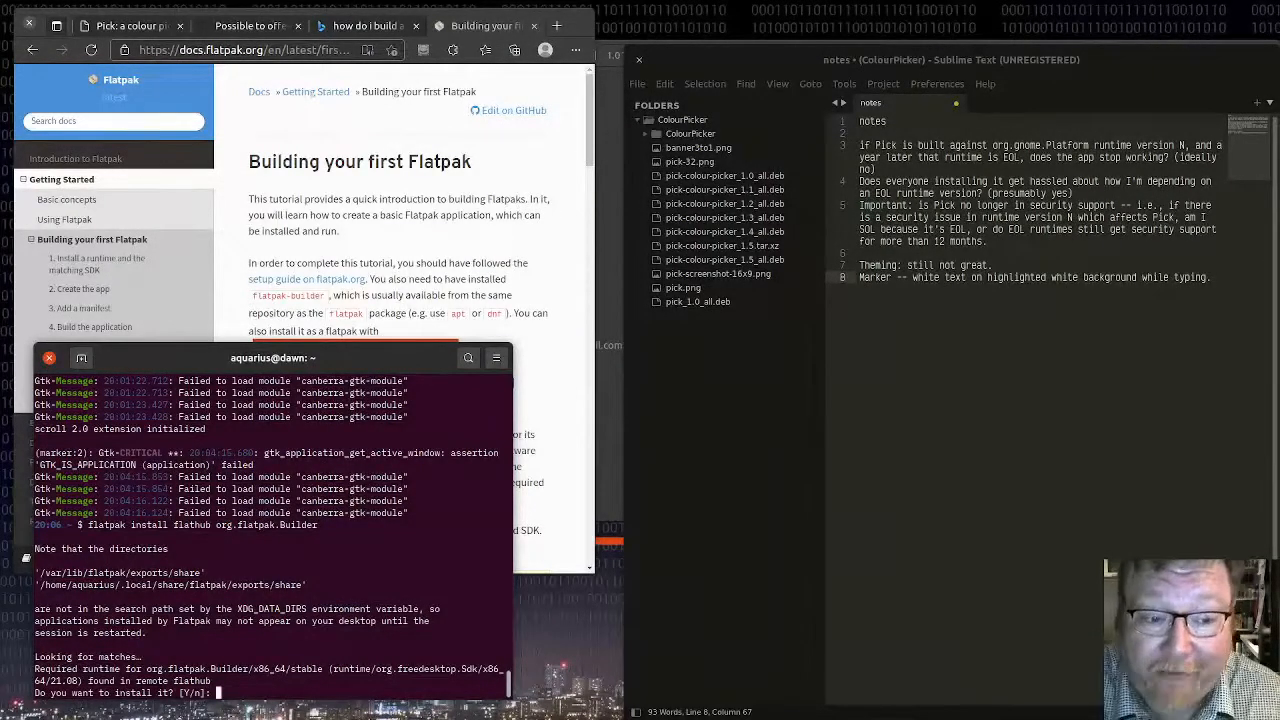
# Confirm the org.flatpak.Builder install with Y, including its Freedesktop SDK runtime.
pyautogui.write('Y')
pyautogui.click(1027, 406)
pyautogui.write("It is not in /app *in* the build directory -- that's presumably where it ends up when the actual flatpak package is built *from* the build directory; this is confusing.")
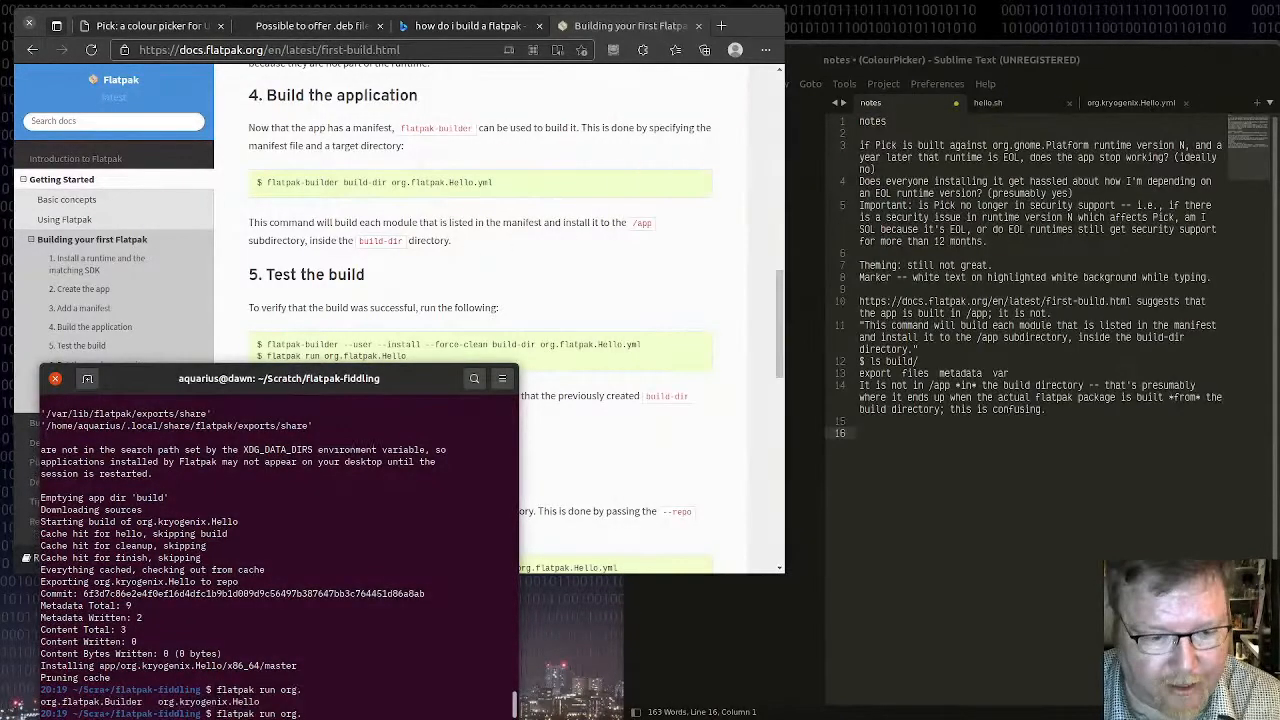
# Launch the installed test app with 'flatpak run org.kryogenix.Hello'.
pyautogui.write('flatpak run org.kryogenix.Hello')
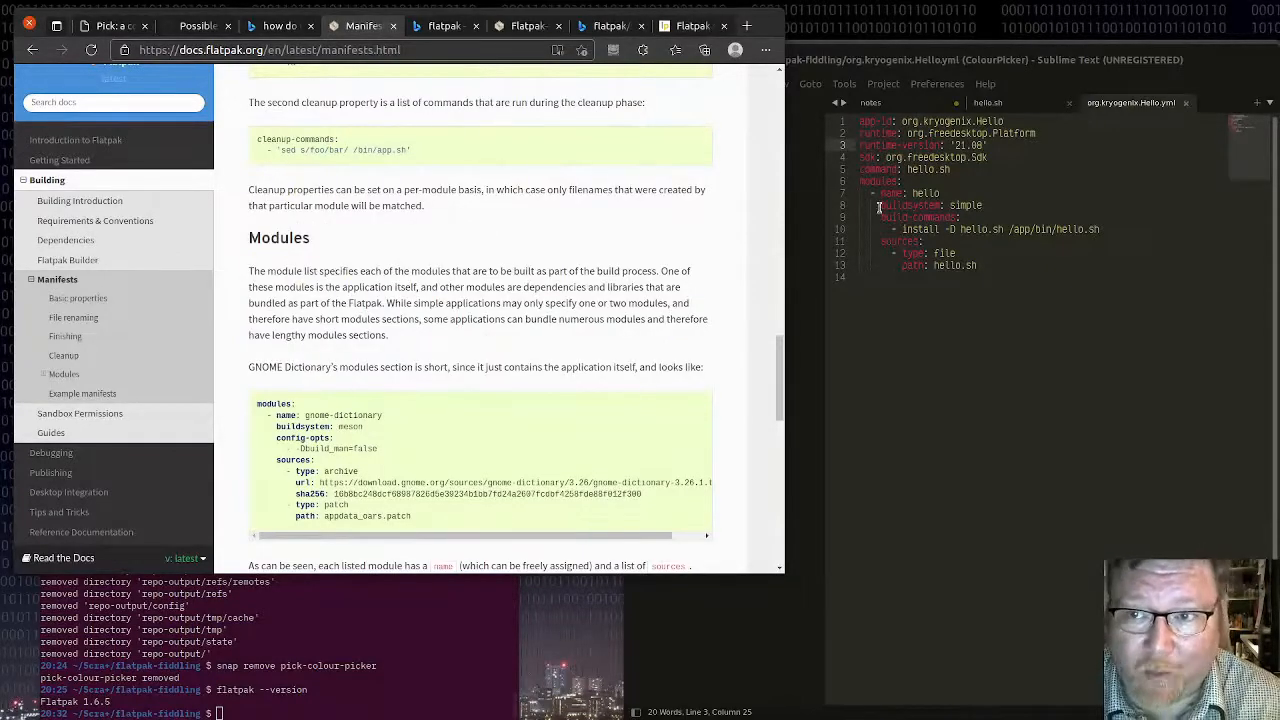
pyautogui.scroll(-3)
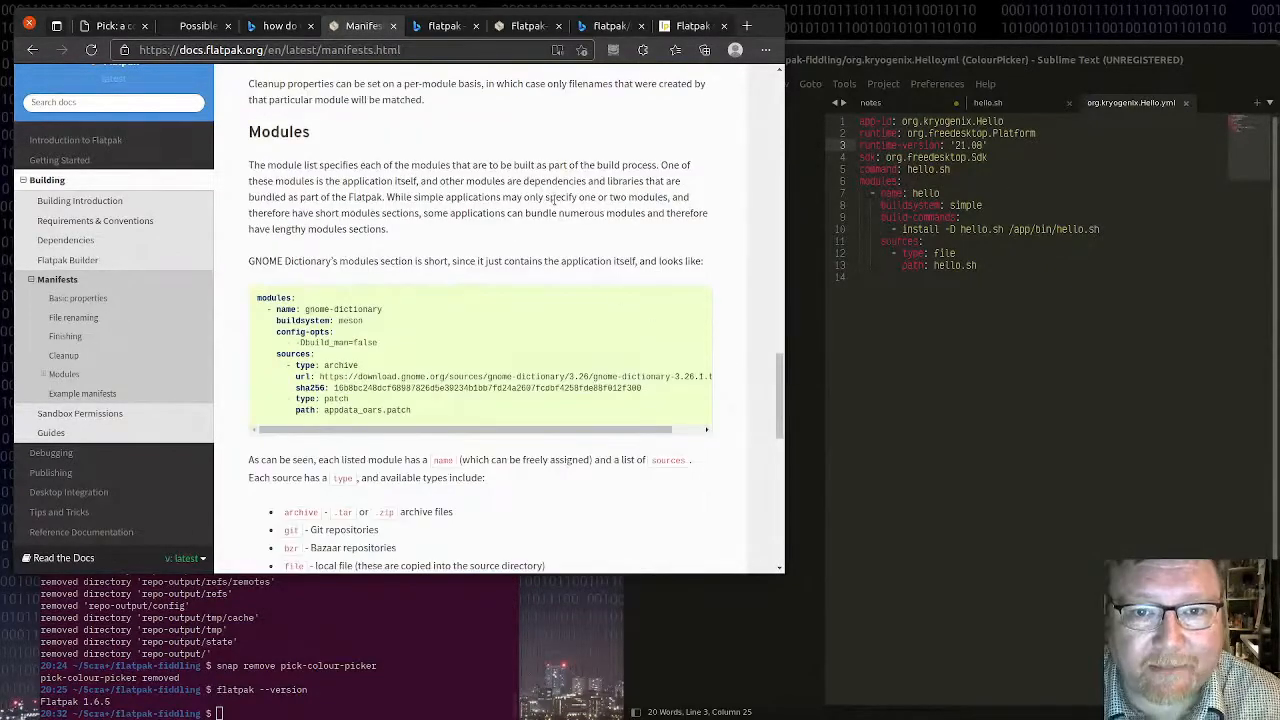
pyautogui.scroll(-3)
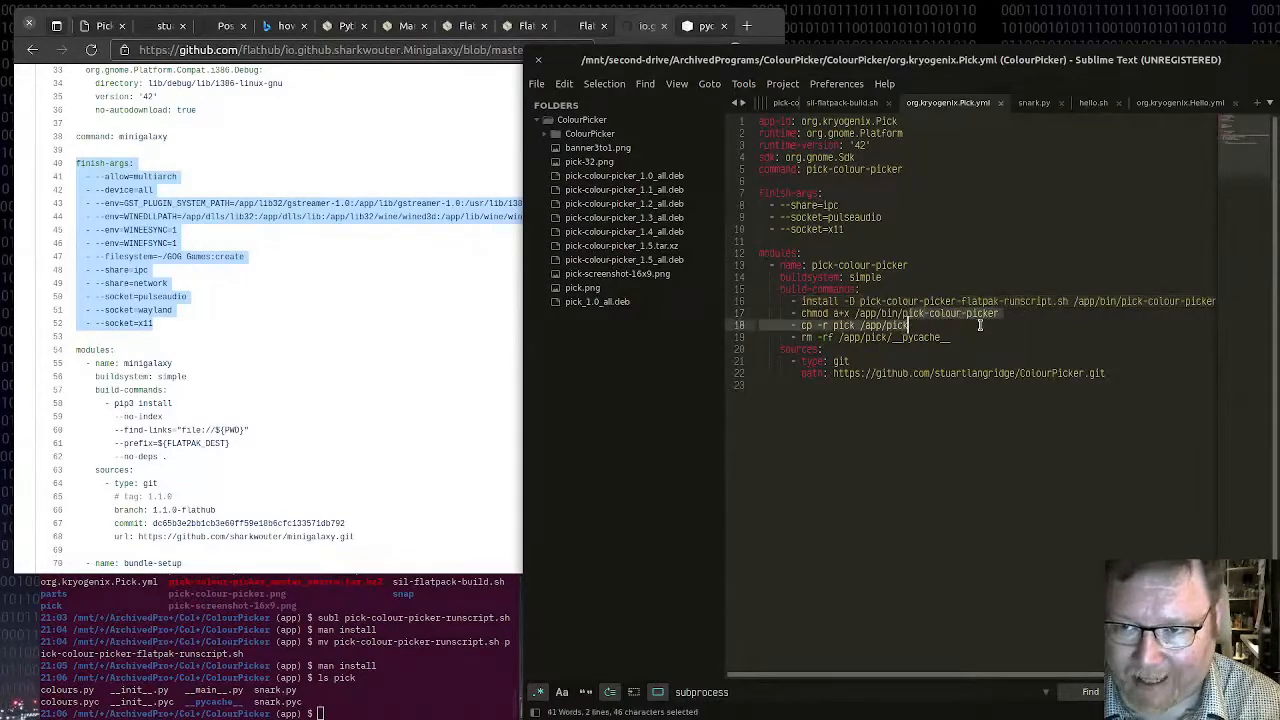
# Add installs for runscript, pick code, appdata, icons and desktop file to org.kryogenix.Pick.yml.
pyautogui.click(910, 337)
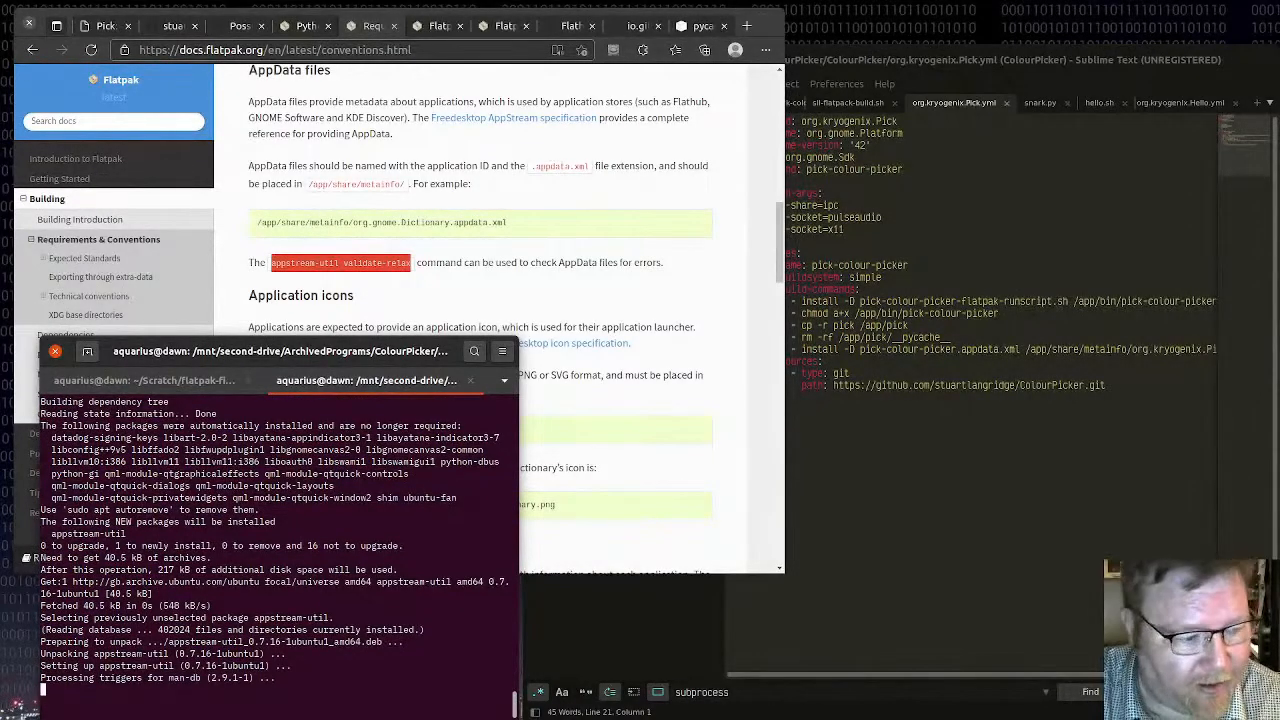
pyautogui.scroll(-3)
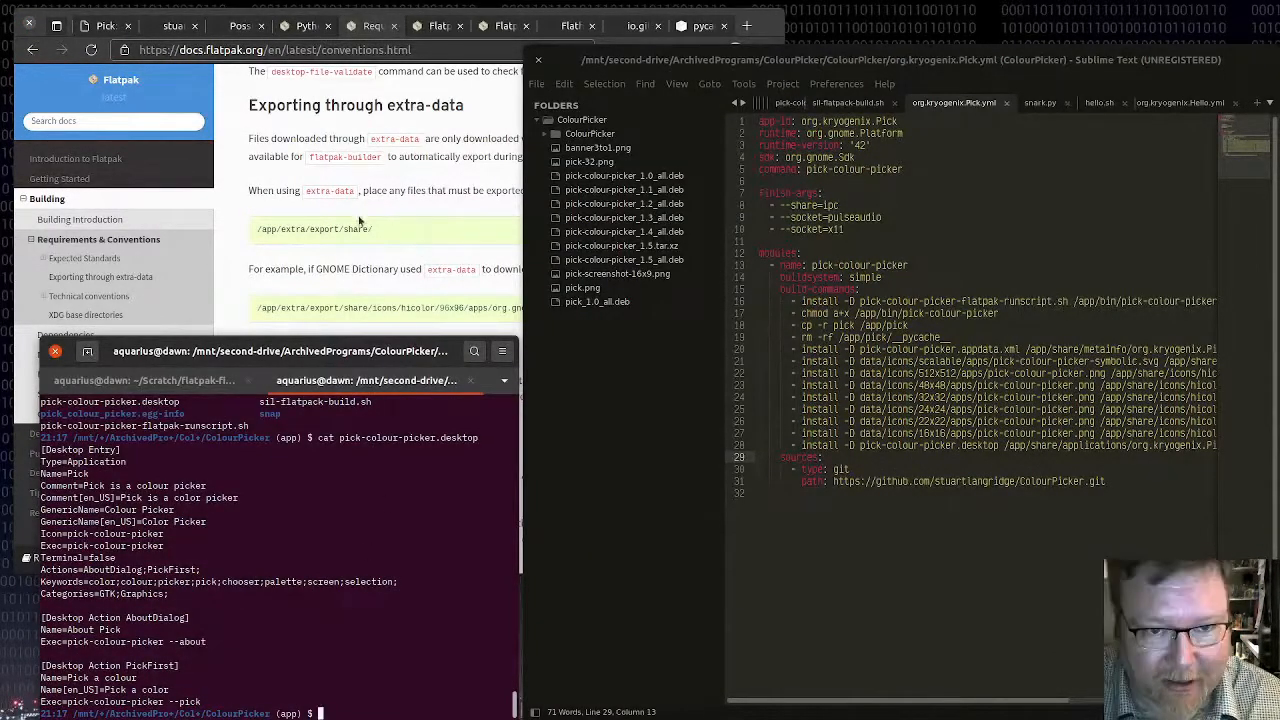
pyautogui.moveTo(343, 575)
pyautogui.write('flatpak install')
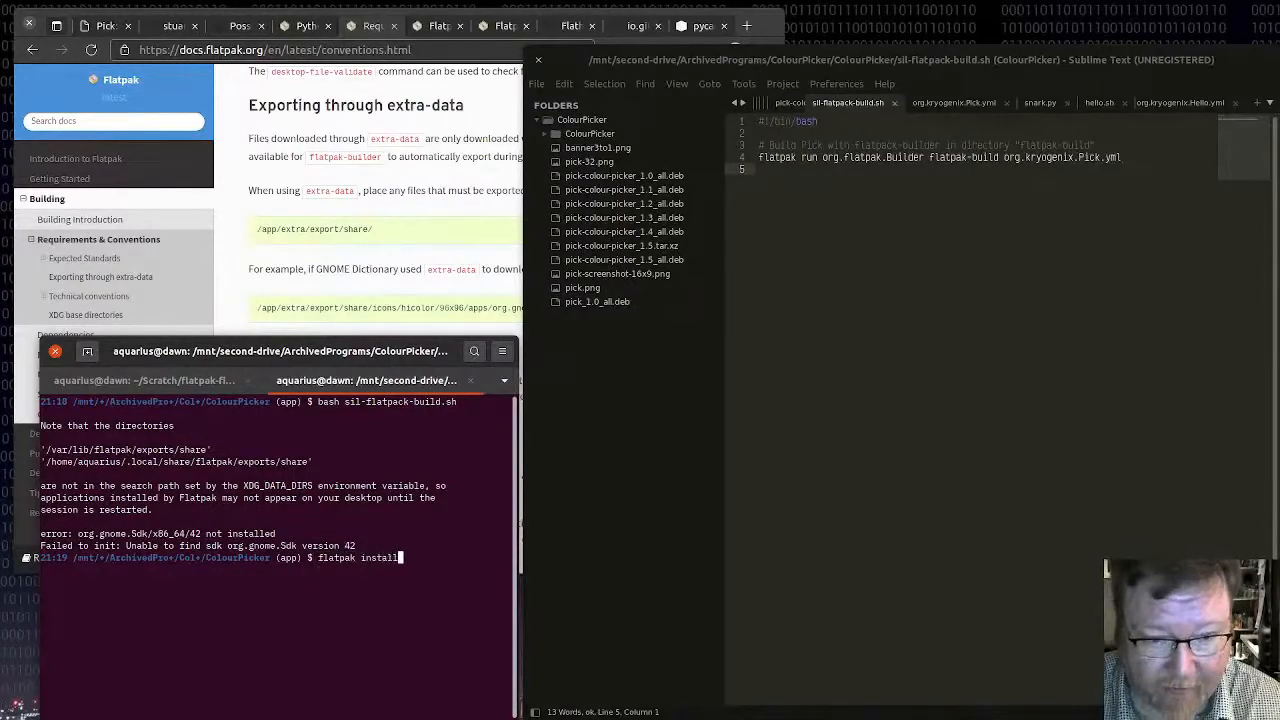
# Install org.gnome.Sdk//42, then rerun the Pick build and hit the git fetch error.
pyautogui.write('org.gnome')
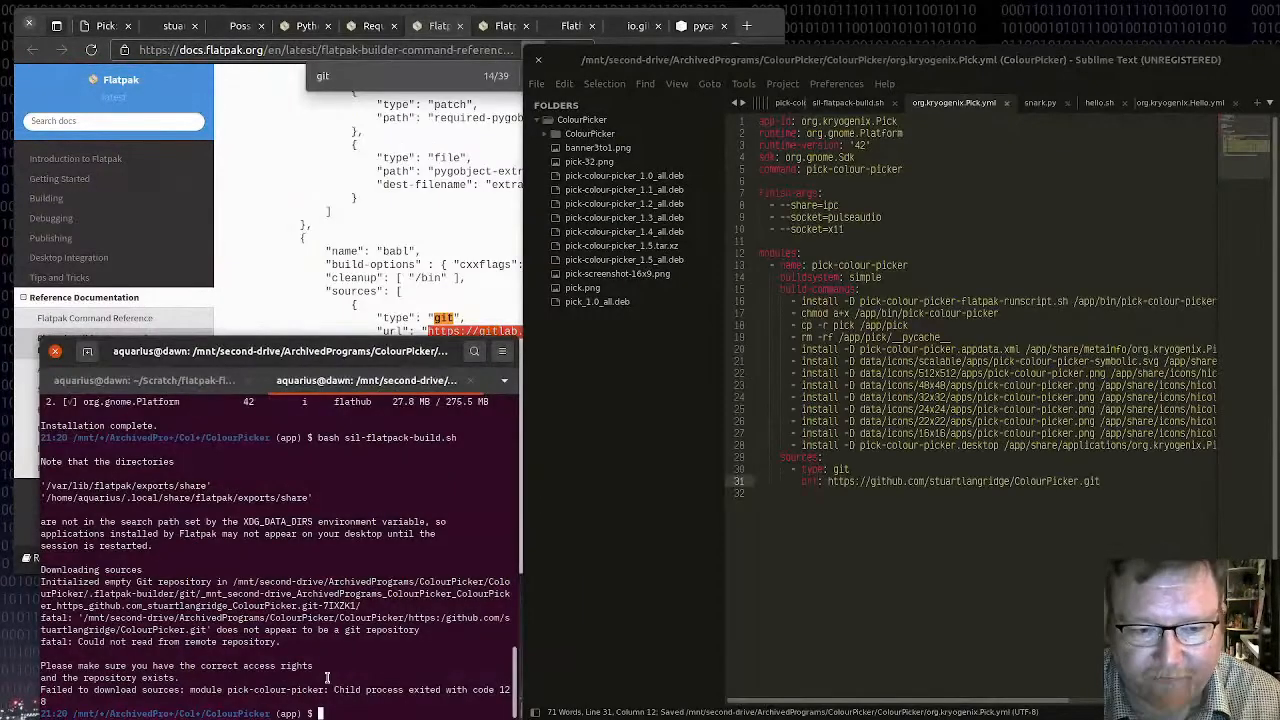
pyautogui.click(845, 102)
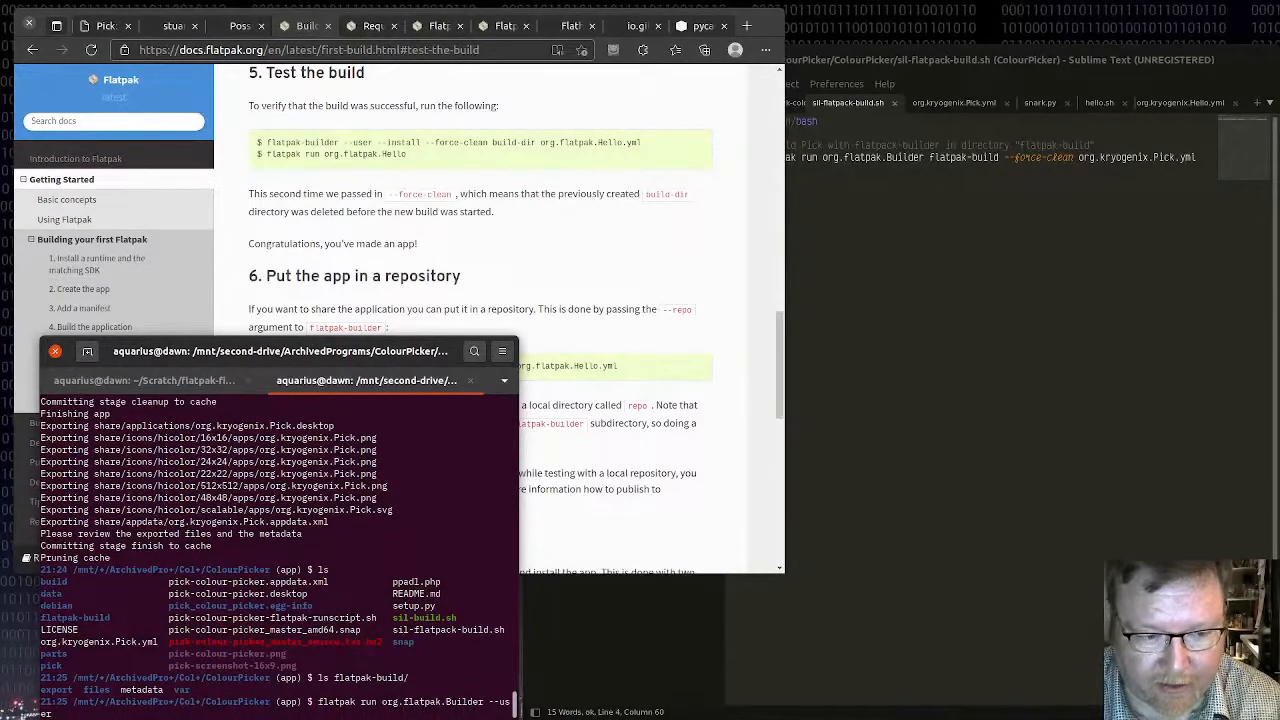
# Run flatpak-builder with --user --install --force-clean on org.kryogenix.Pick.yml into flatpak-build.
pyautogui.write('--install --force-clean')
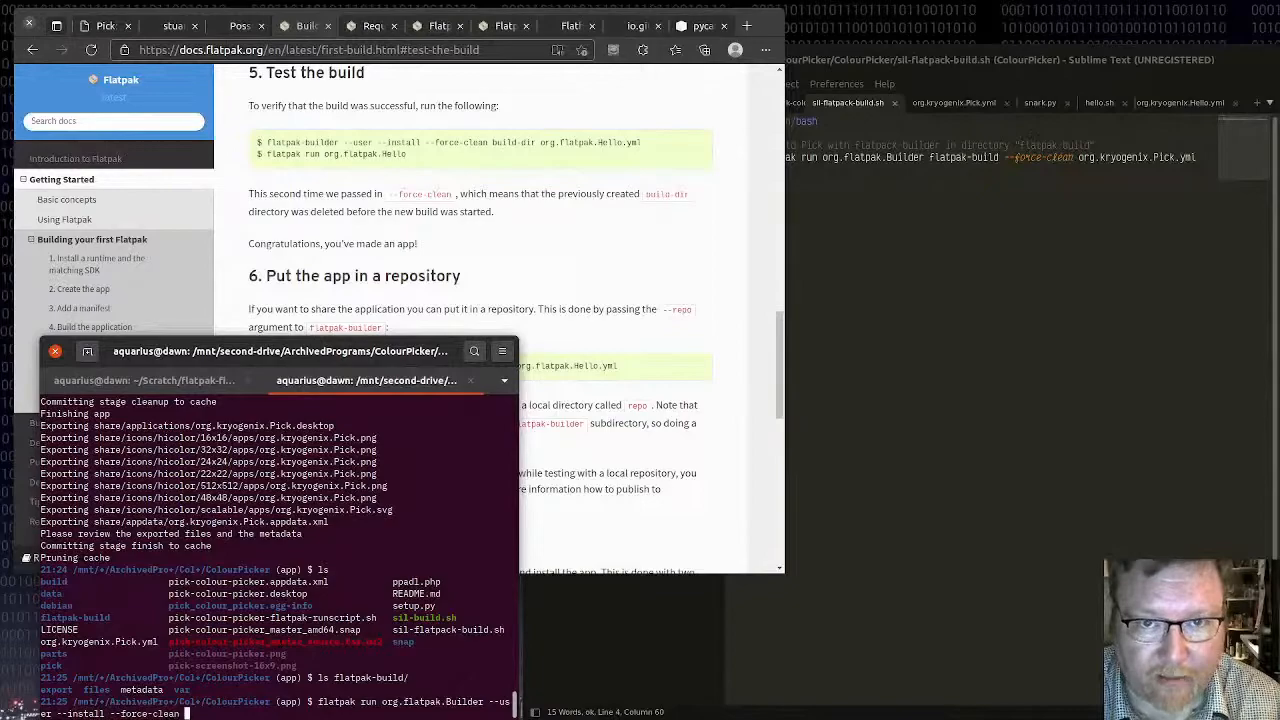
pyautogui.write('flatpak-build')
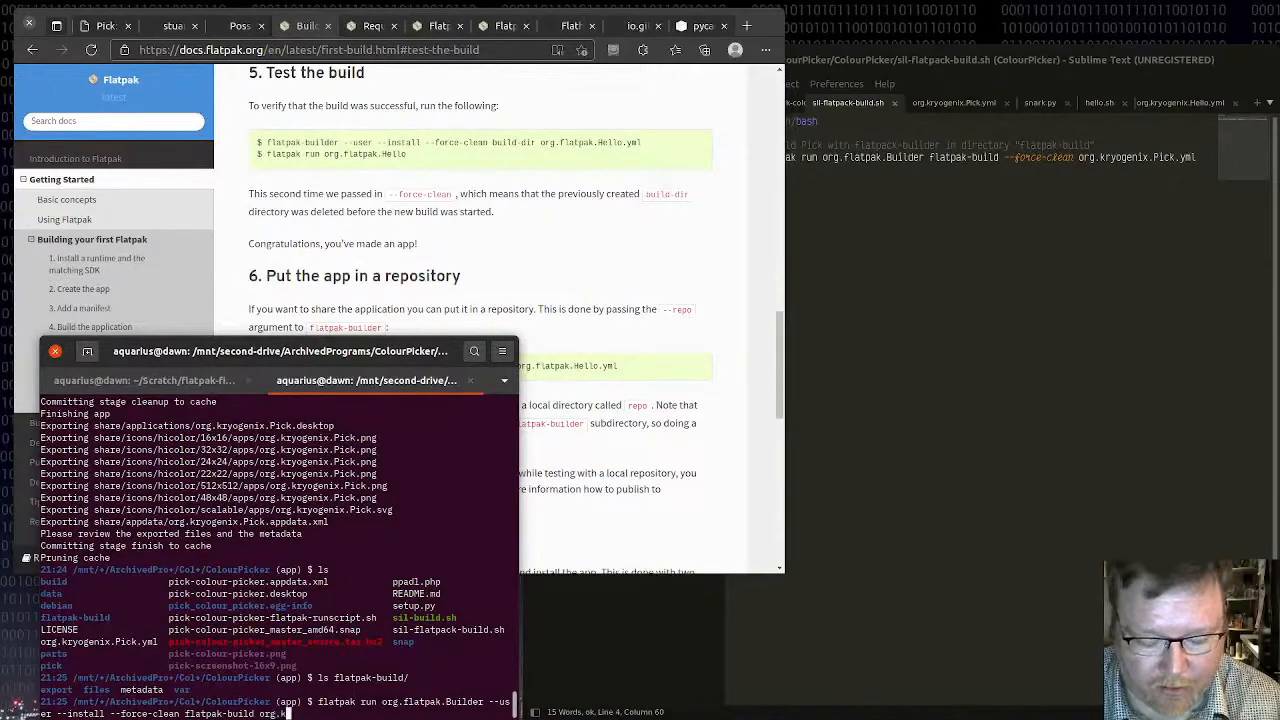
pyautogui.write('org.kryogenix.Pick')
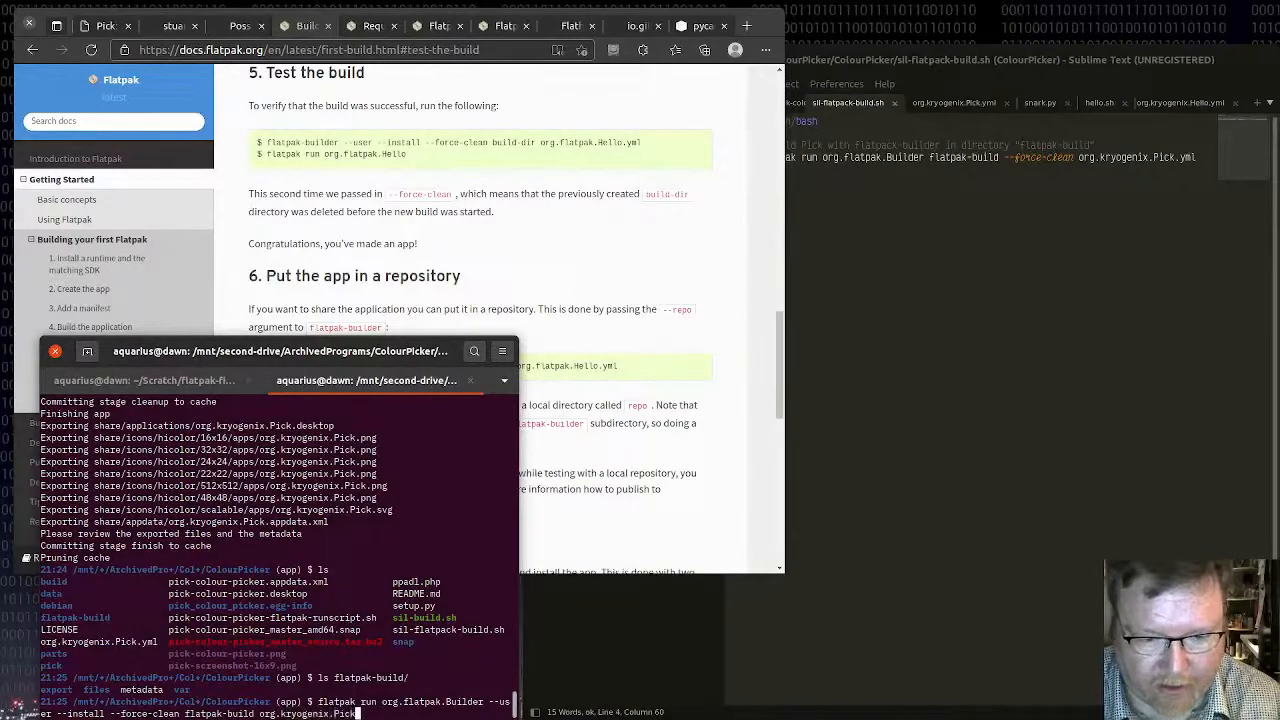
pyautogui.press('Return')
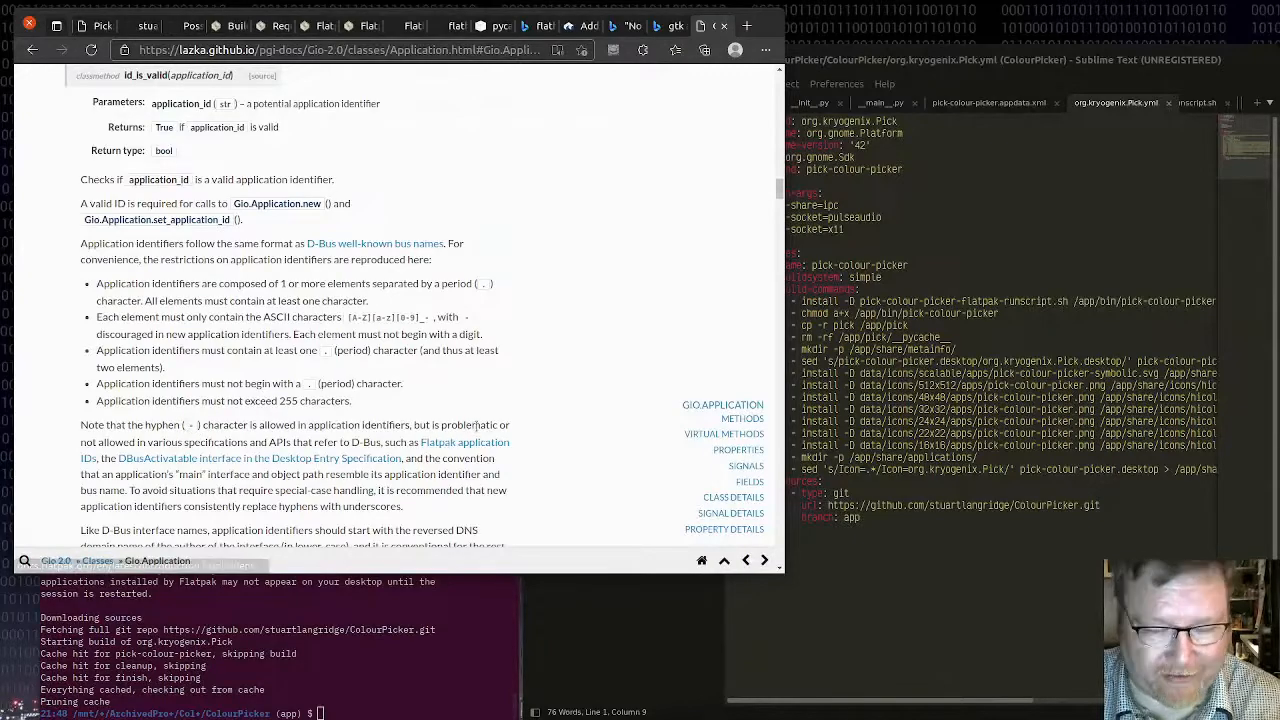
pyautogui.moveTo(465, 442)
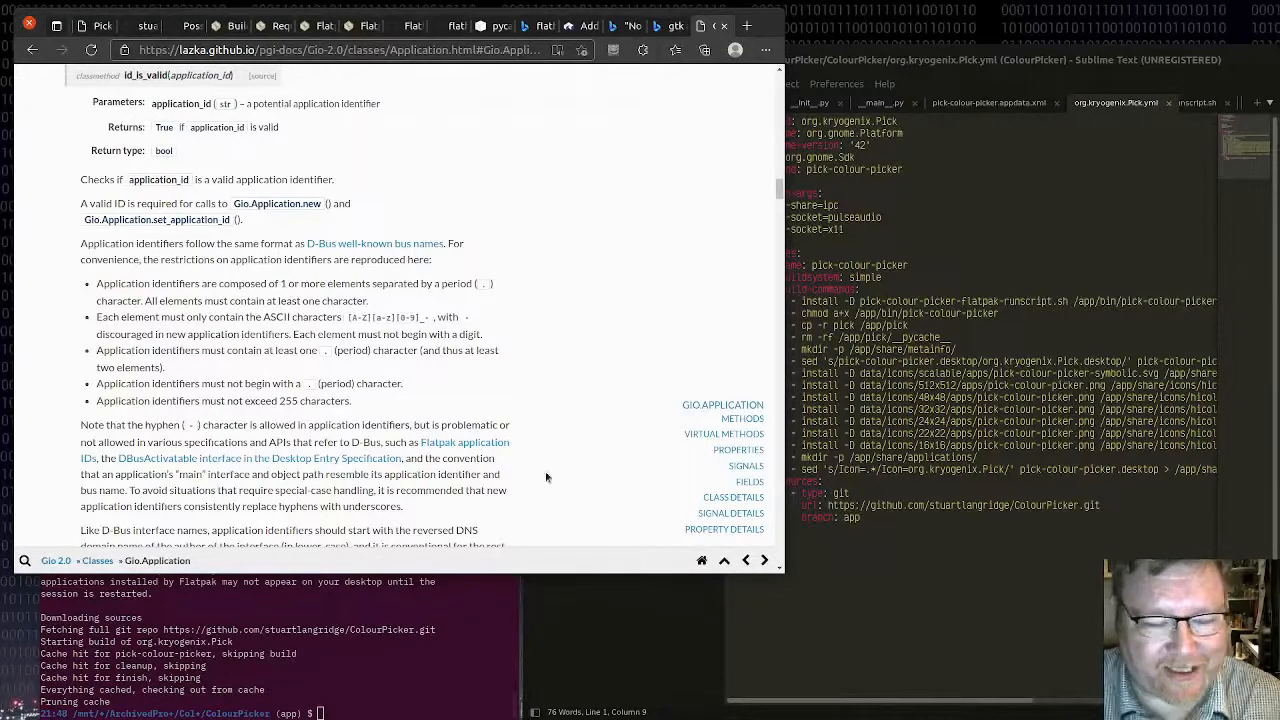
# Scroll through the Gio.Application id_is_valid rules for application identifiers.
pyautogui.scroll(-3)
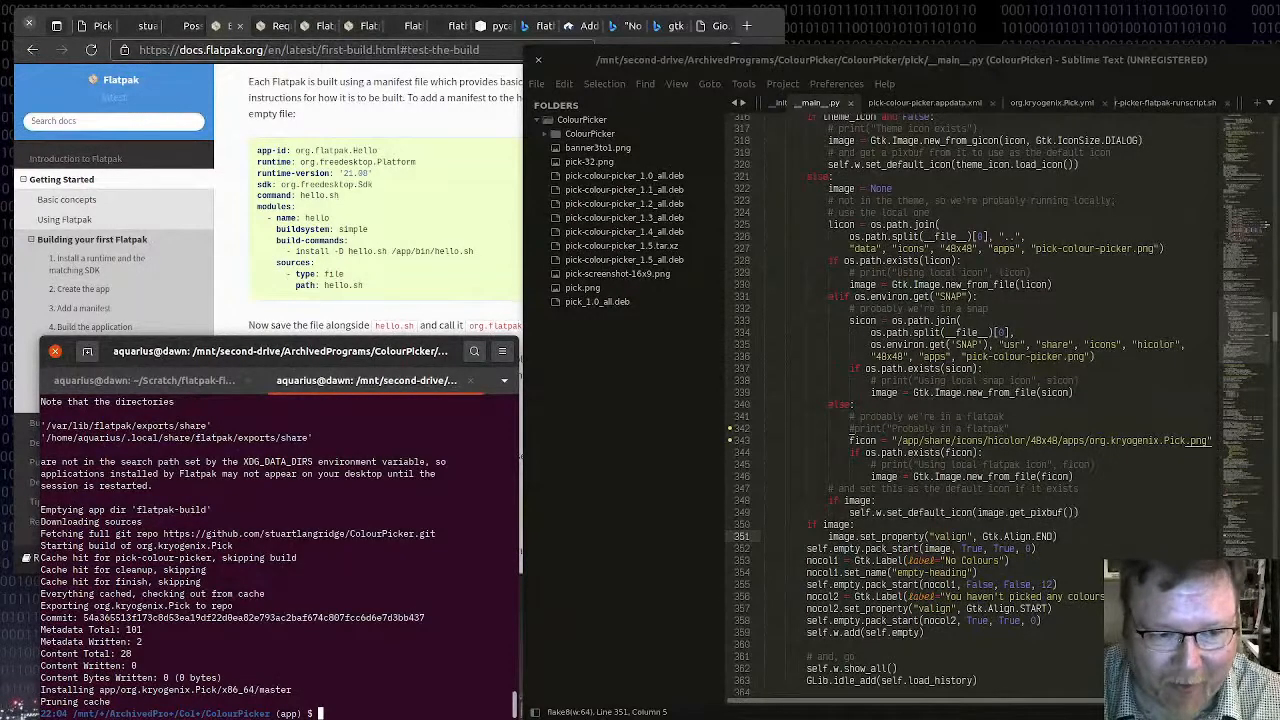
# Point __main__.py's Flatpak icon at org.kryogenix.Pick.png, then run org.kryogenix.Pick.
pyautogui.write('flatpak run org.kryogenix.Pick')
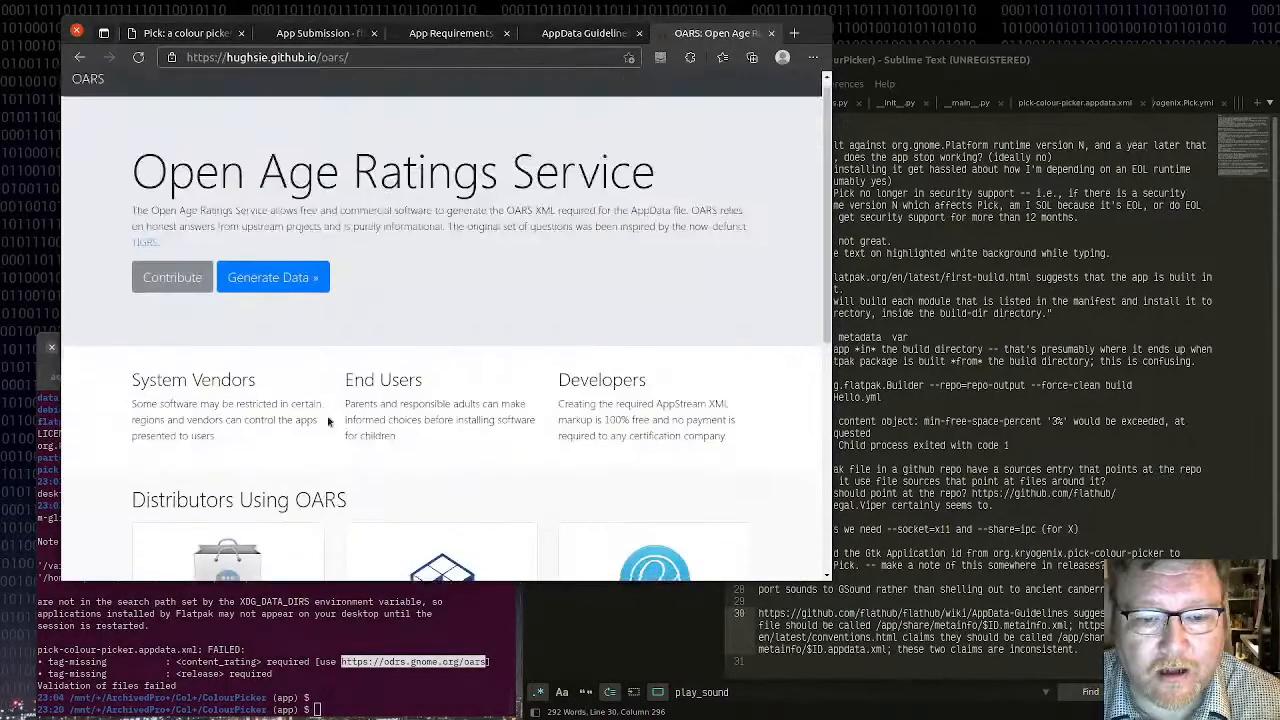
# Leave the violence questions at None, rate profanity Moderate, and start choosing a humor rating.
pyautogui.scroll(-3)
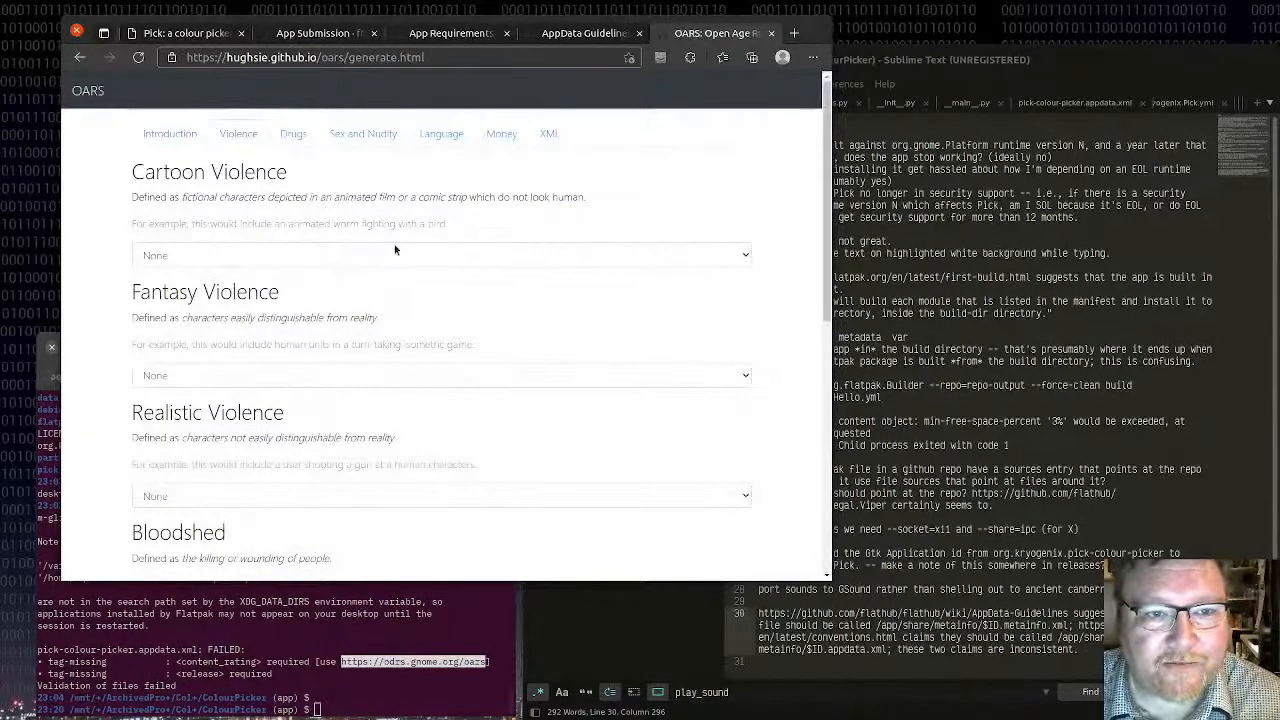
pyautogui.scroll(-3)
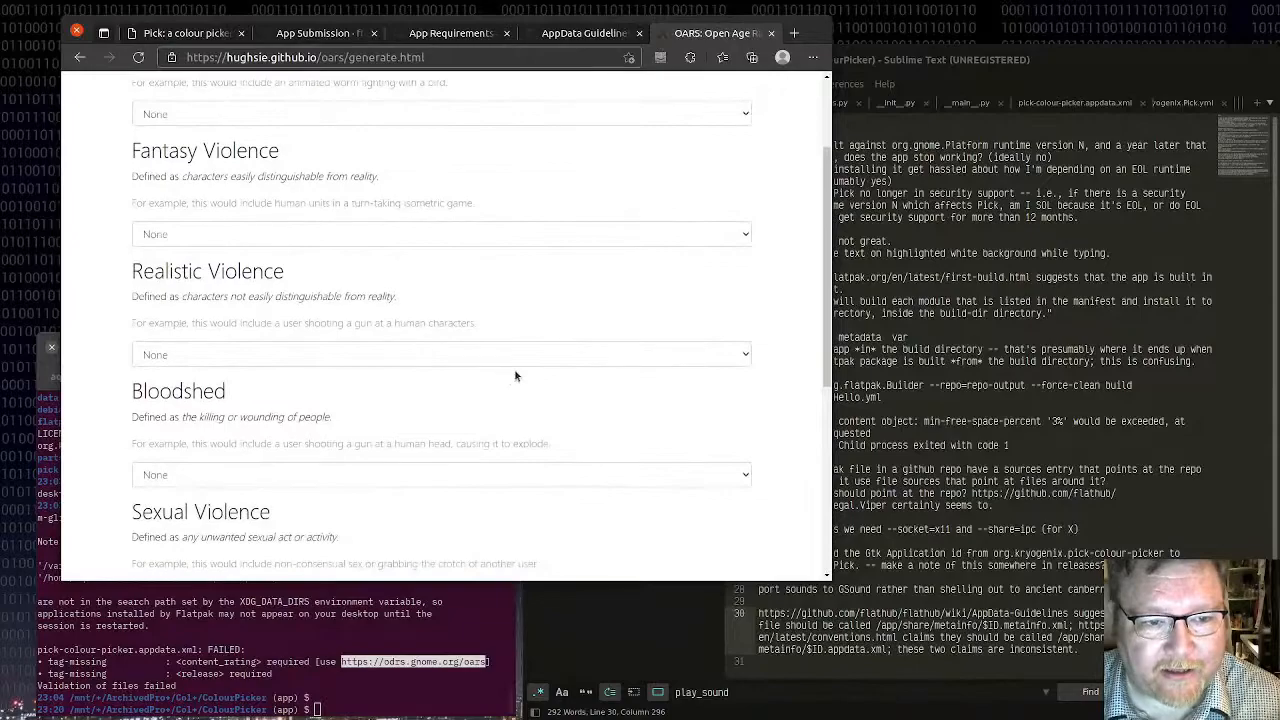
pyautogui.scroll(-3)
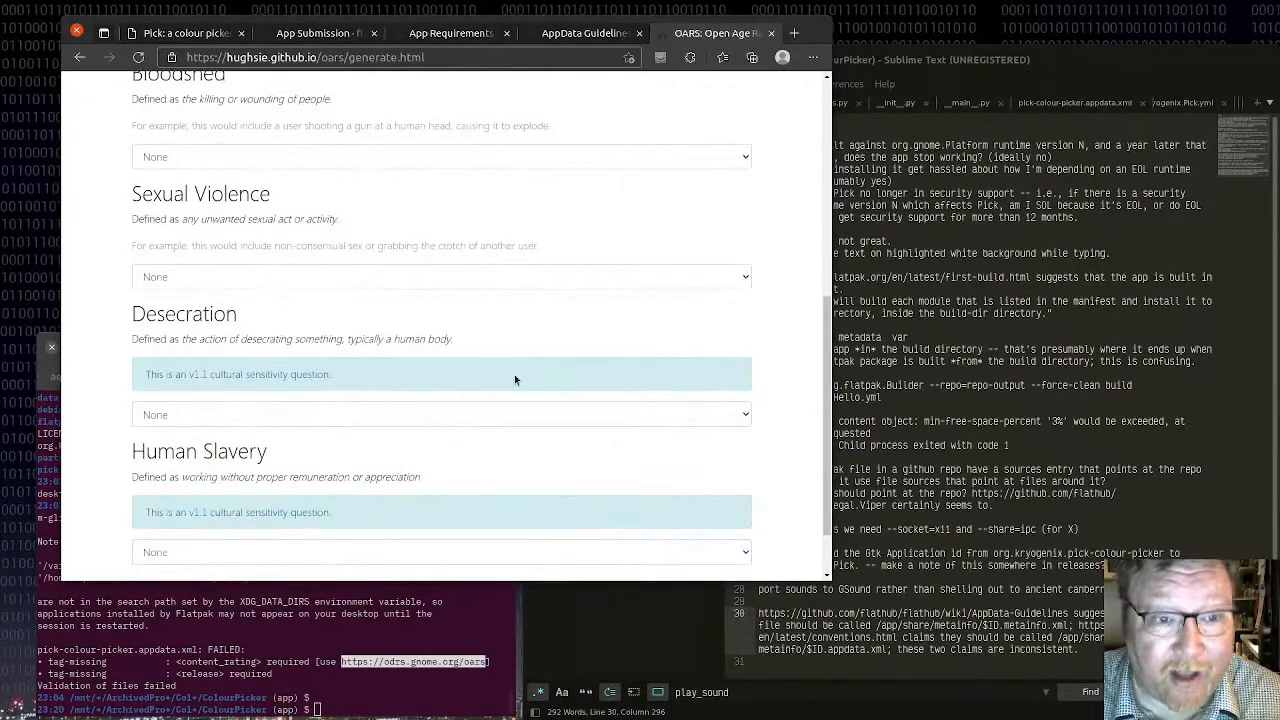
pyautogui.scroll(-3)
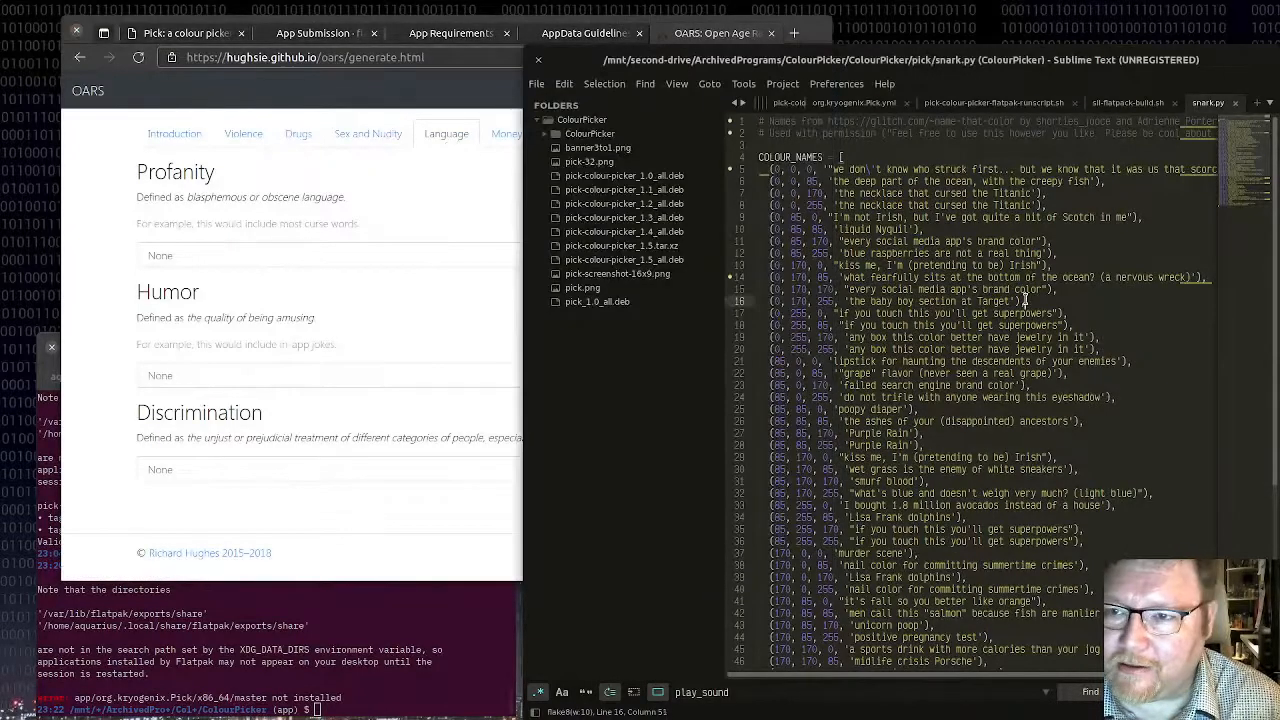
pyautogui.scroll(-3)
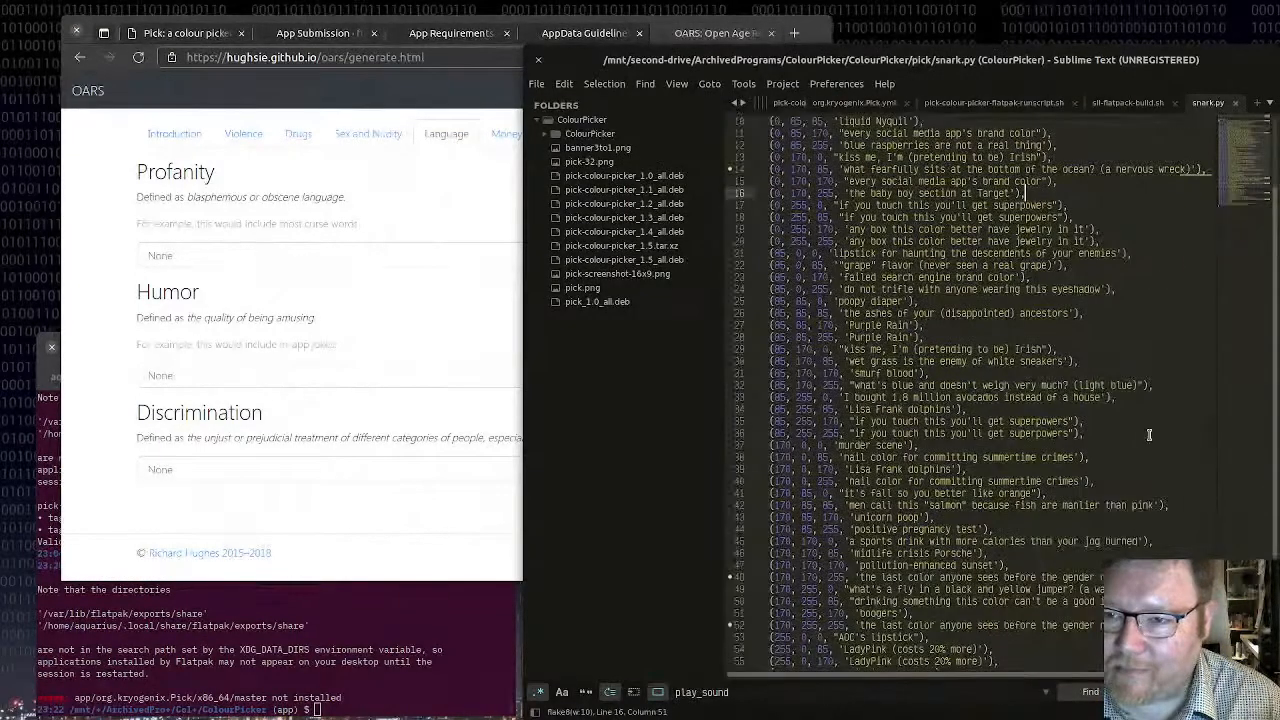
pyautogui.doubleClick(862, 301)
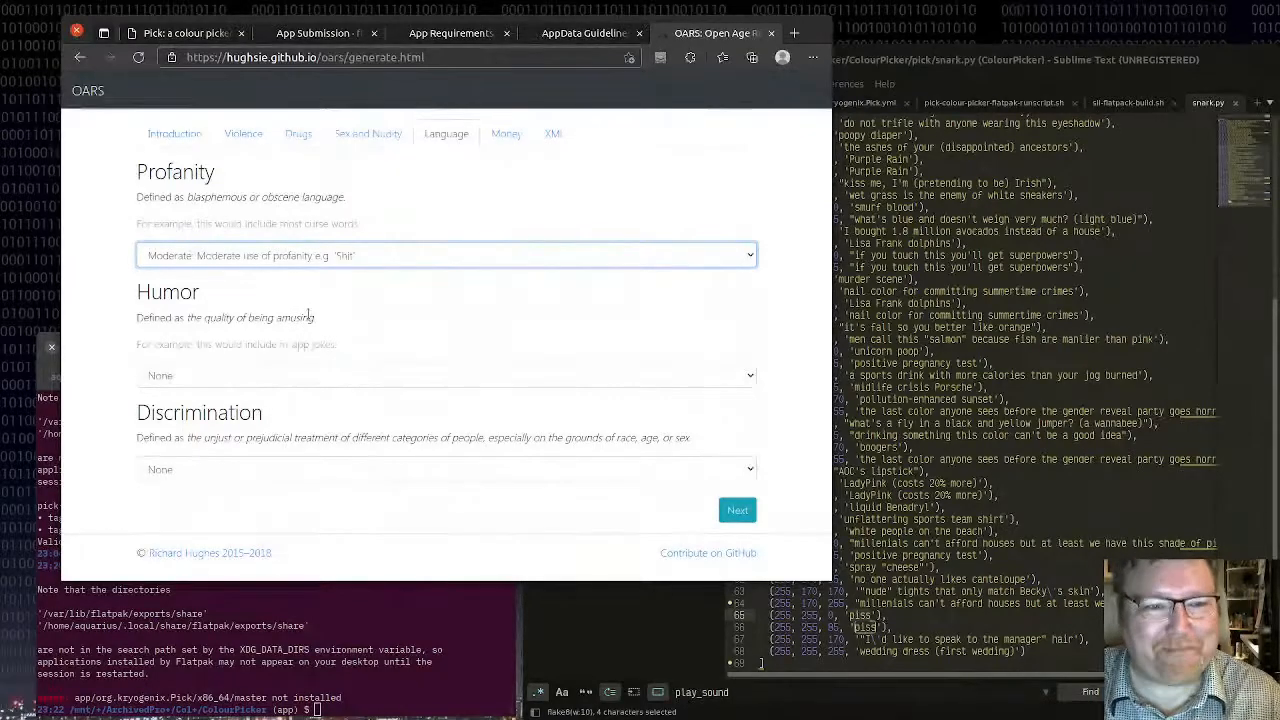
pyautogui.click(446, 375)
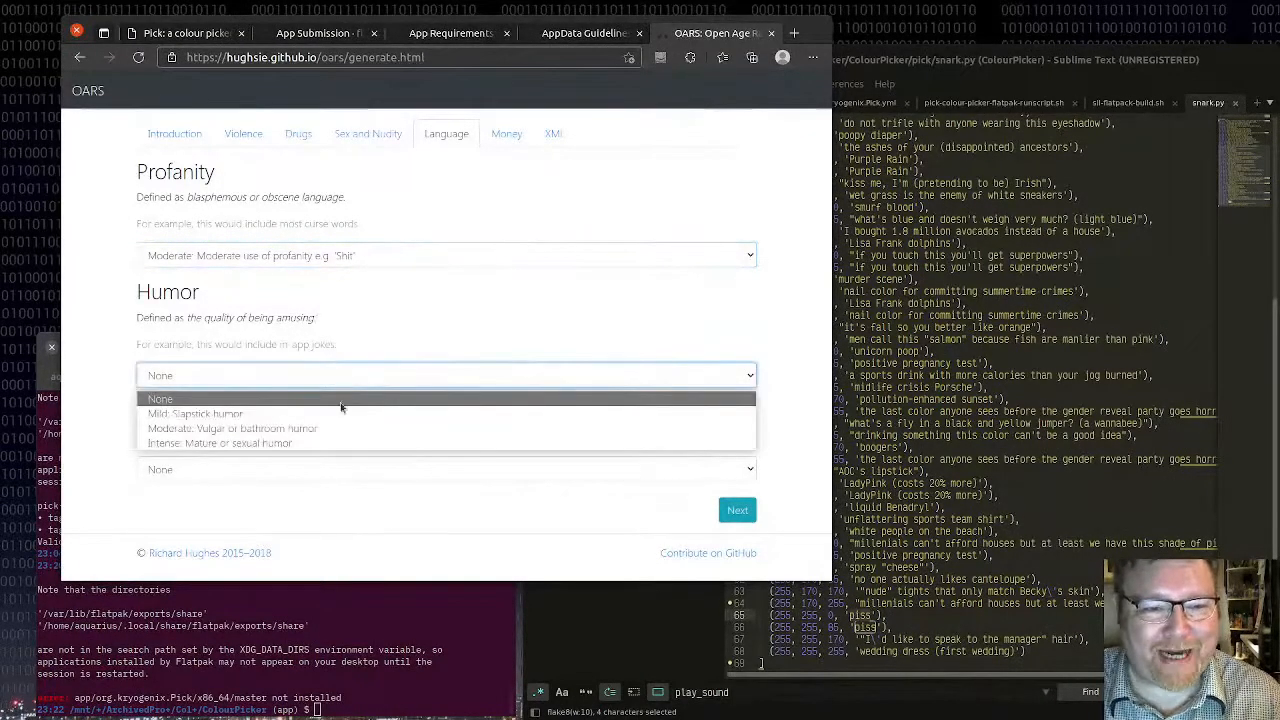
pyautogui.moveTo(353, 413)
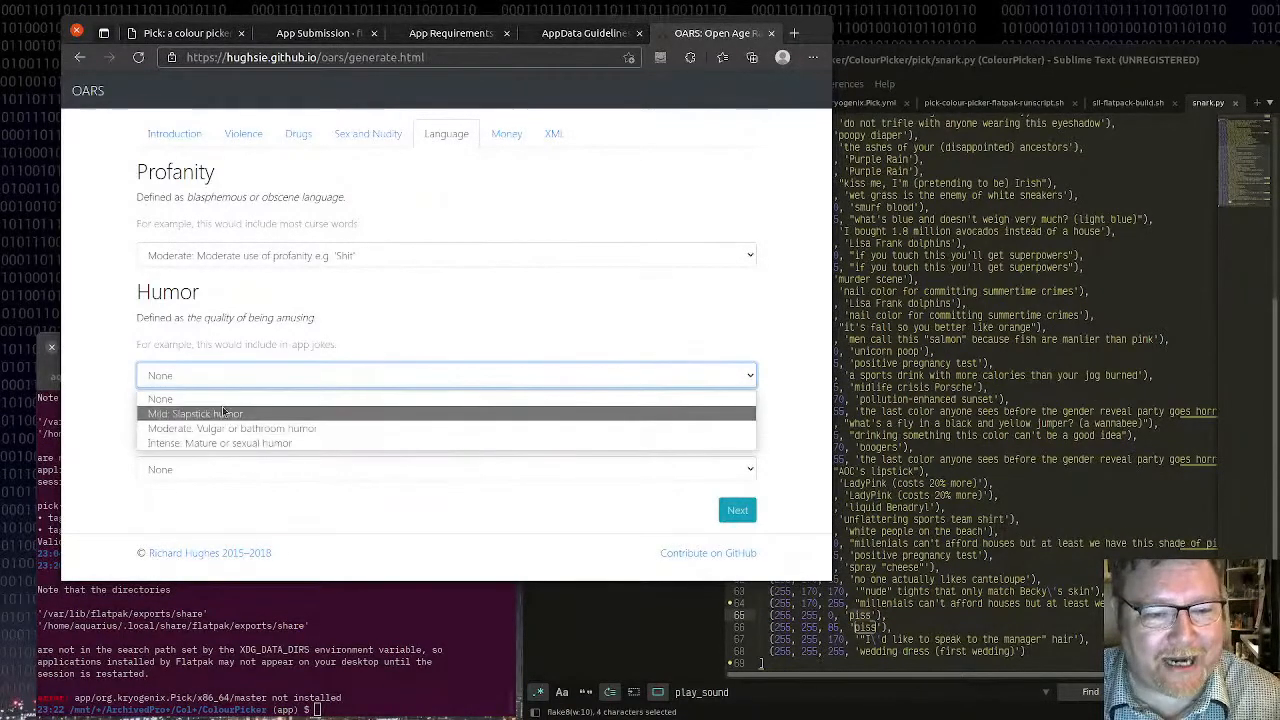
pyautogui.moveTo(232, 428)
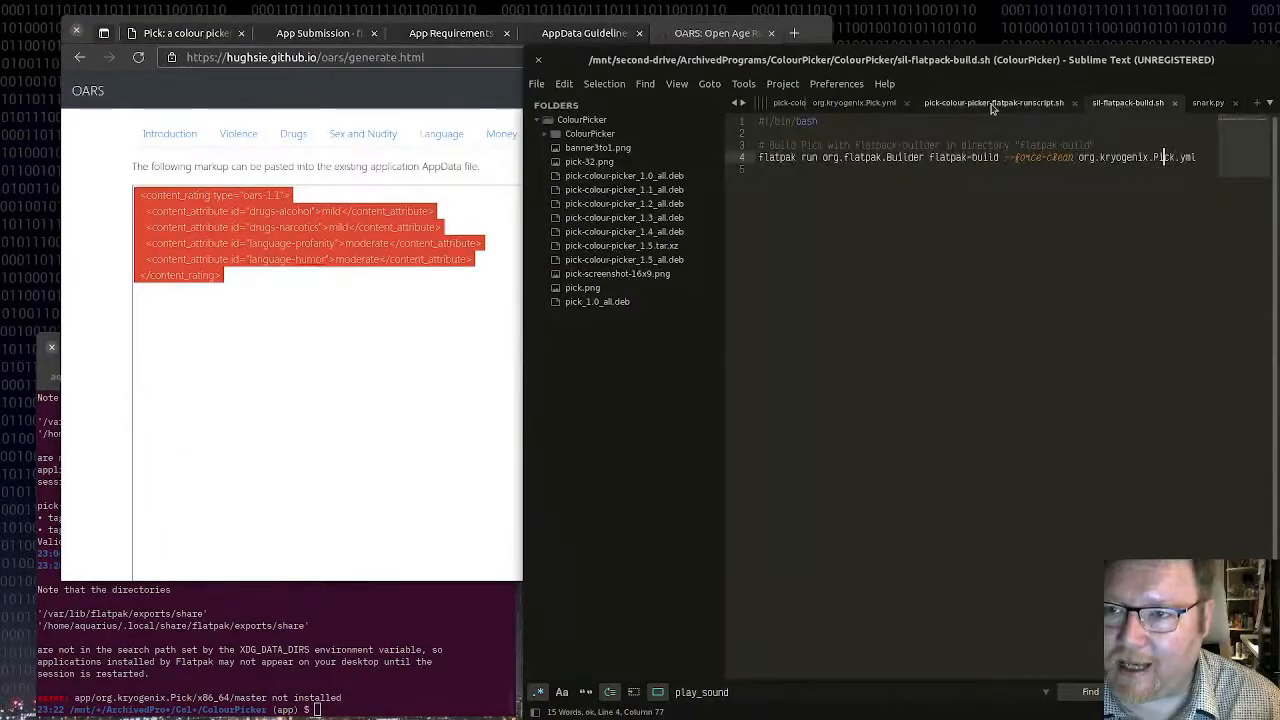
# Paste the OARS 1.1 content_rating block before </component> in pick-colour-picker.appdata.xml.
pyautogui.click(1003, 102)
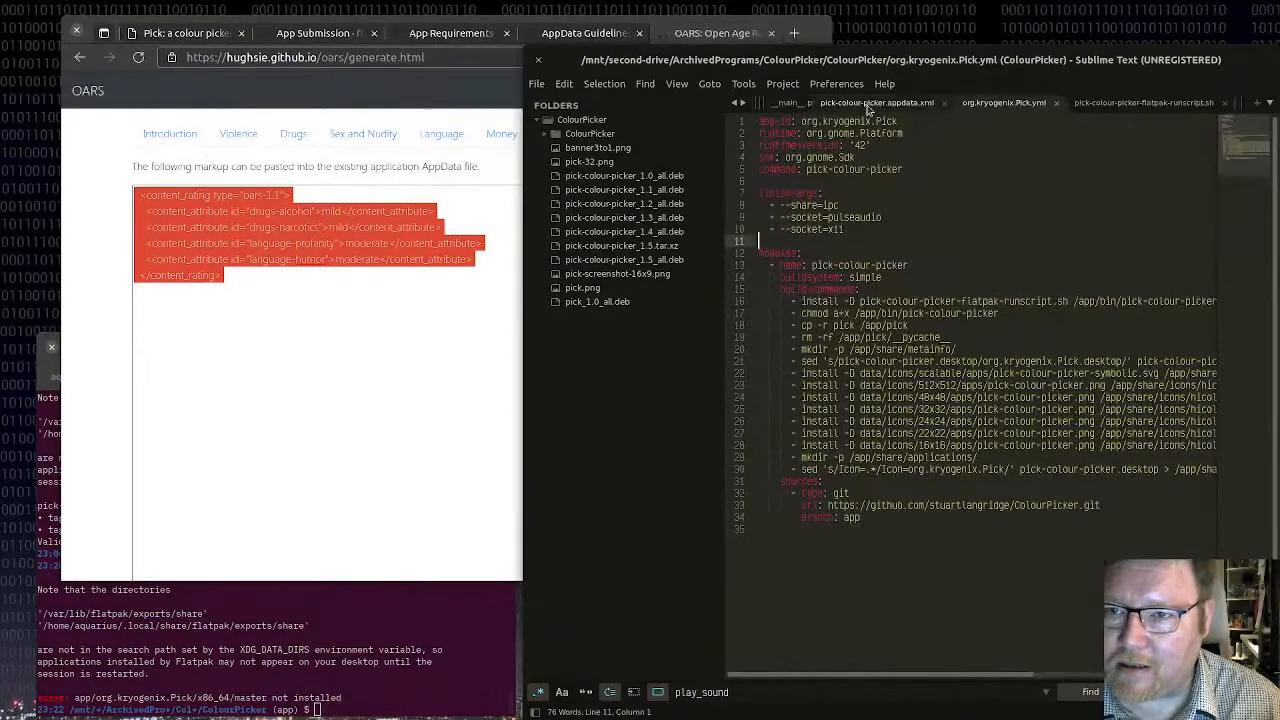
pyautogui.click(875, 102)
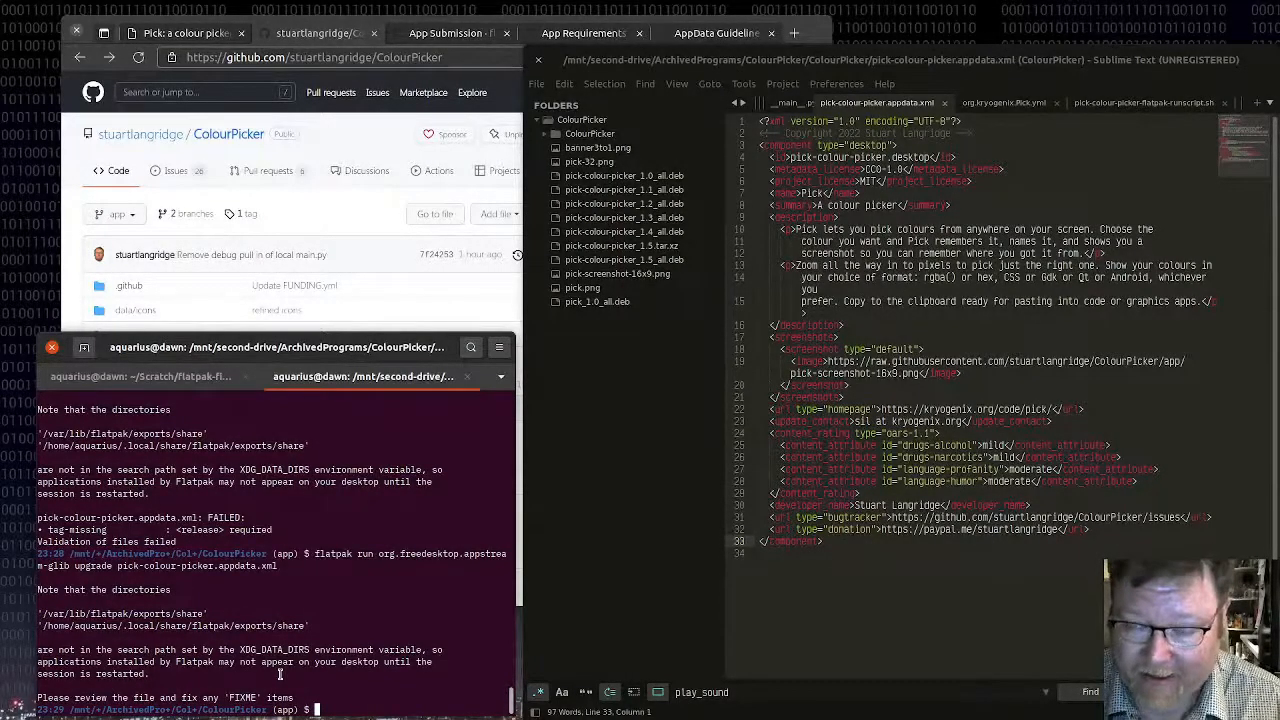
pyautogui.click(717, 33)
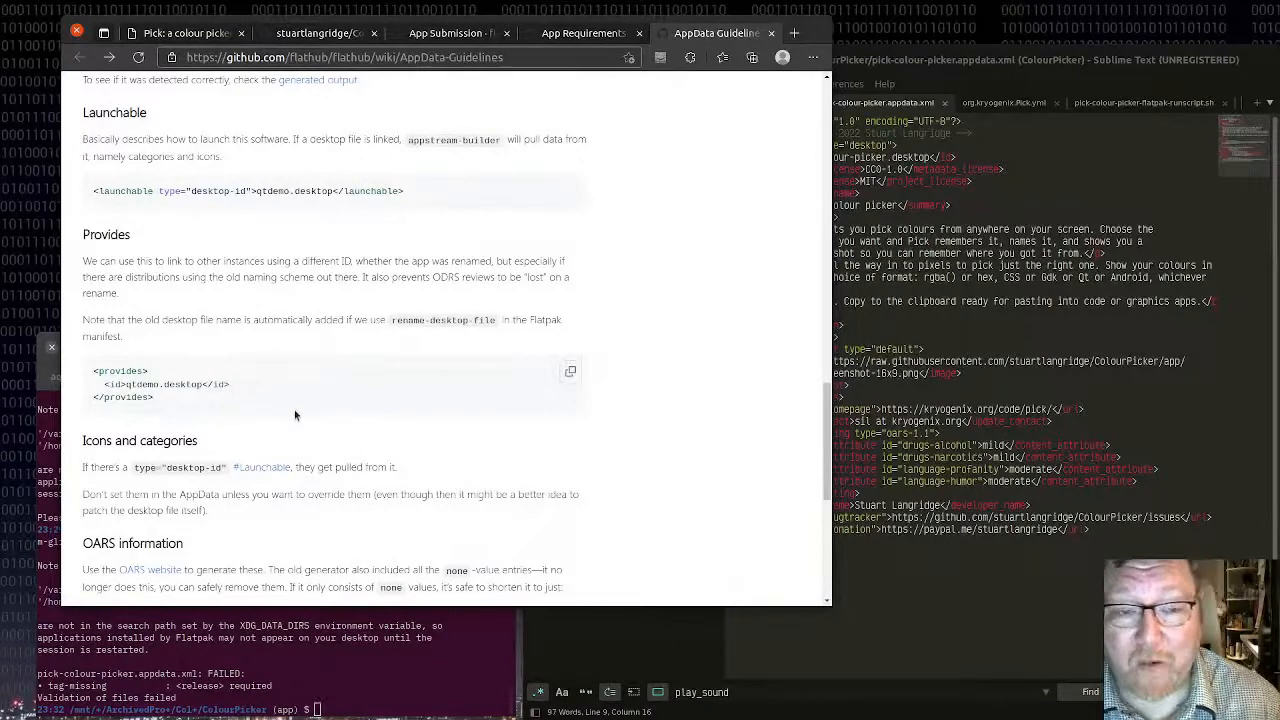
pyautogui.moveTo(246, 393)
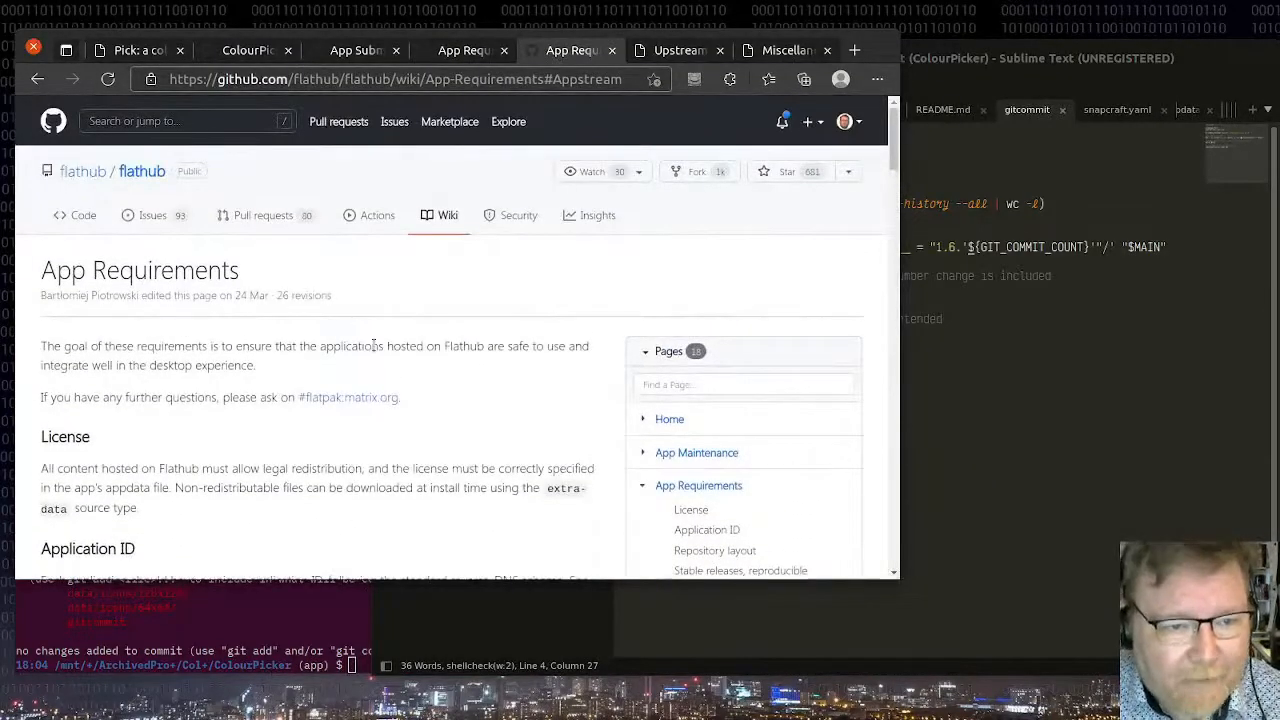
# Scroll the Flathub App Requirements wiki down to its Appstream section.
pyautogui.scroll(-3)
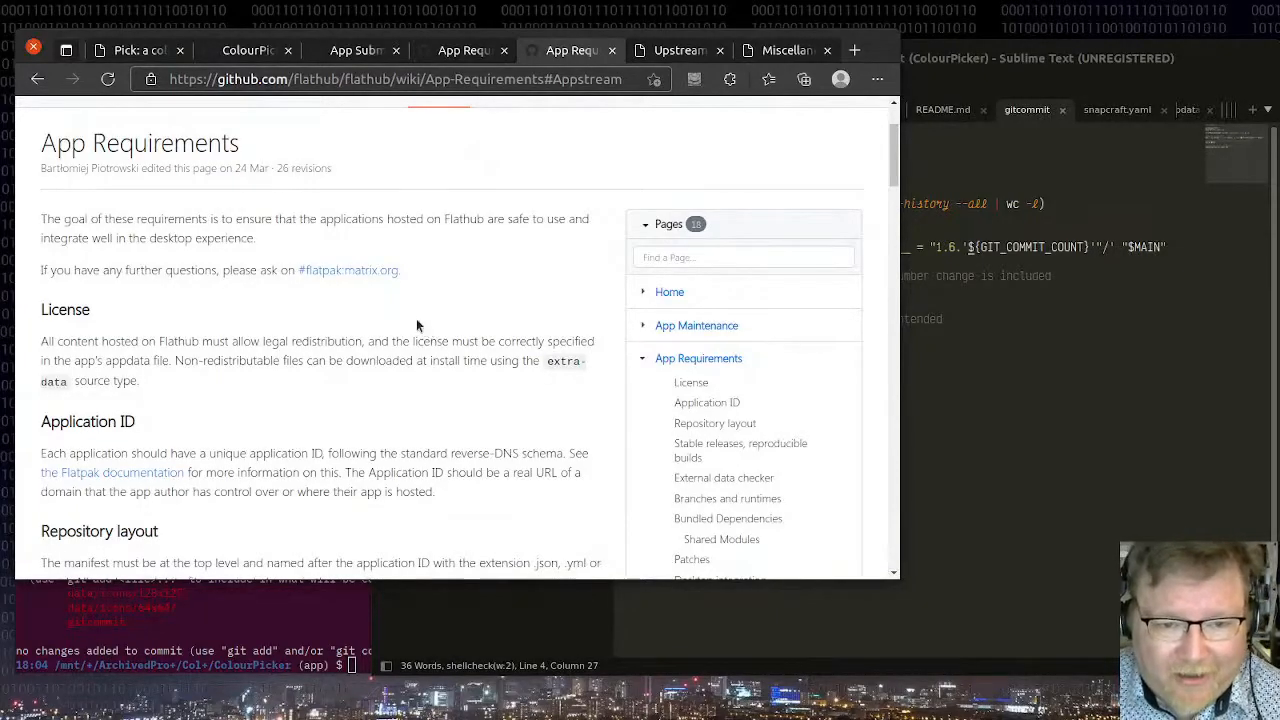
pyautogui.scroll(-3)
pyautogui.write('desk')
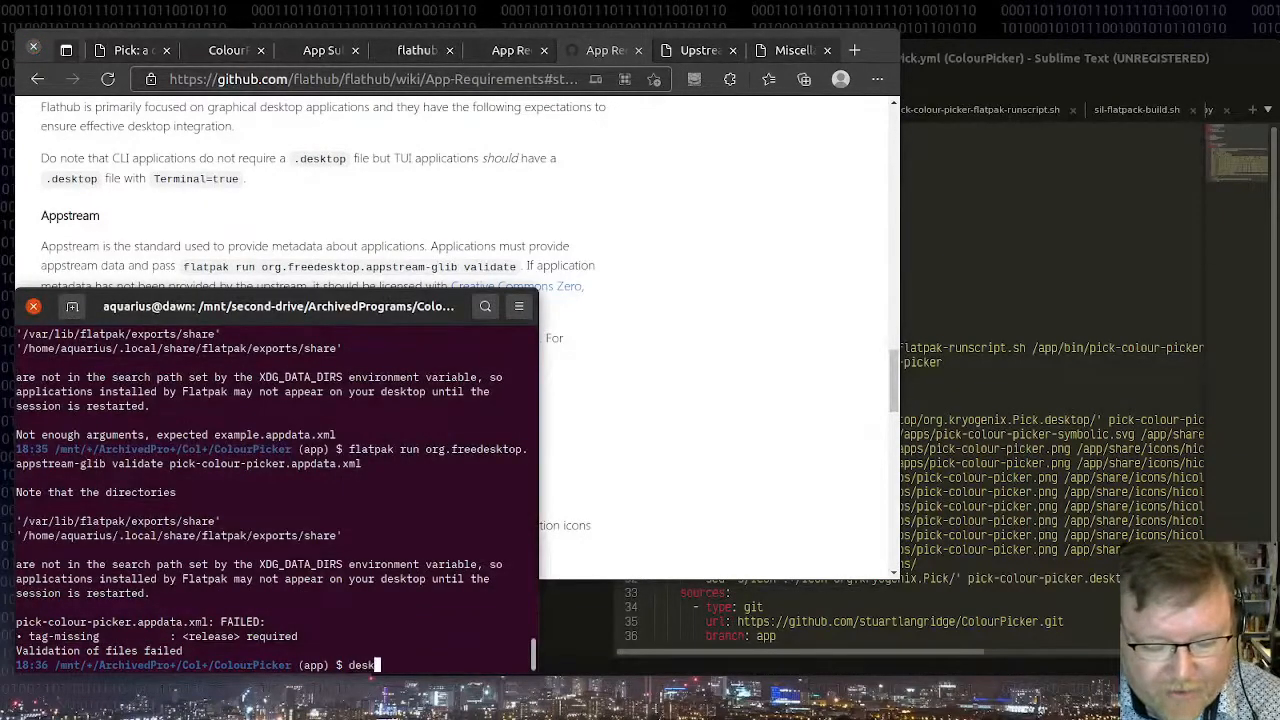
pyautogui.press('Return')
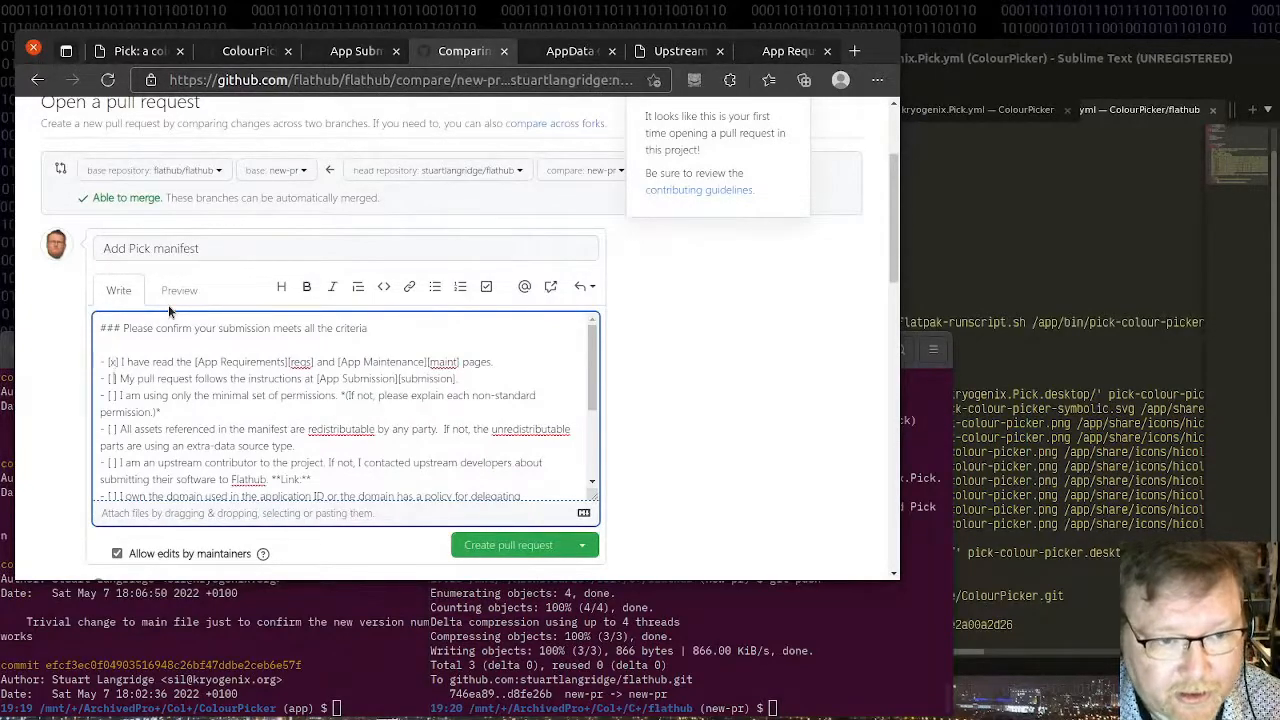
# Create the 'Add Pick manifest' pull request on flathub/flathub.
pyautogui.click(508, 545)
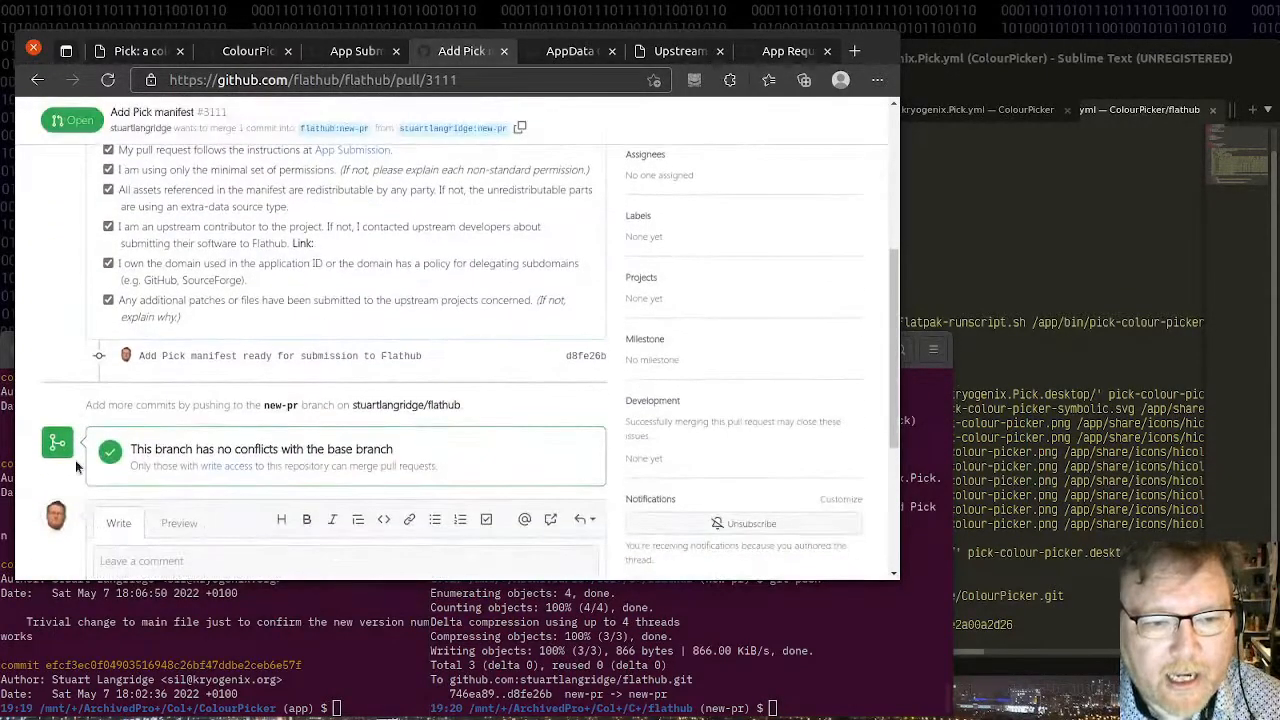